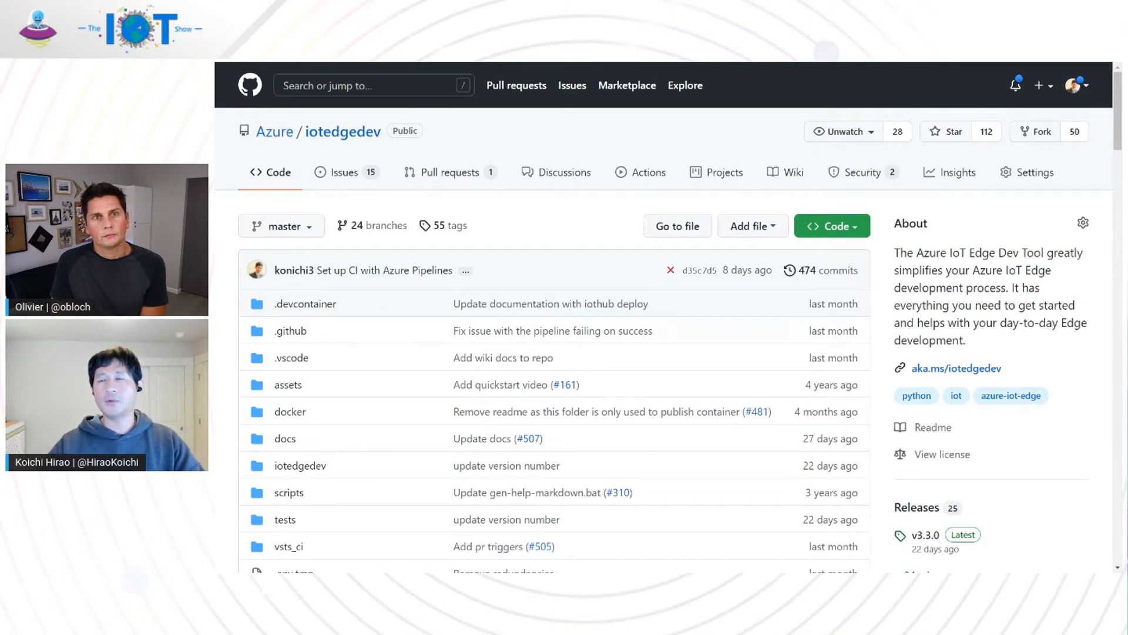
{"action": "mouse_move", "coordinate": [507, 330]}
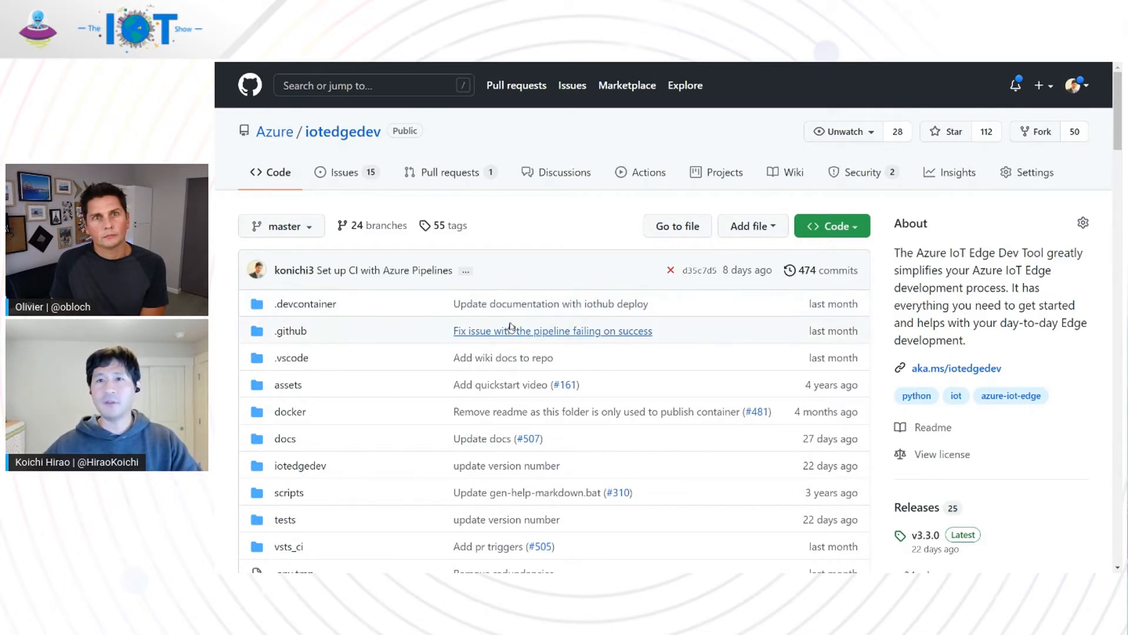
{"action": "mouse_move", "coordinate": [511, 325]}
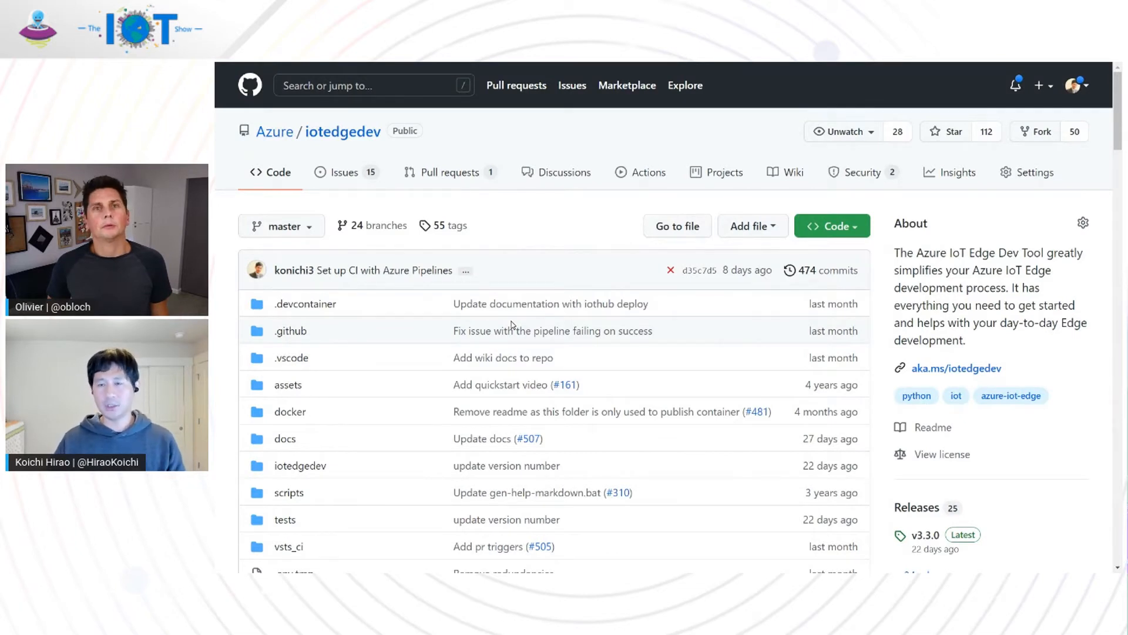
{"action": "mouse_move", "coordinate": [305, 303]}
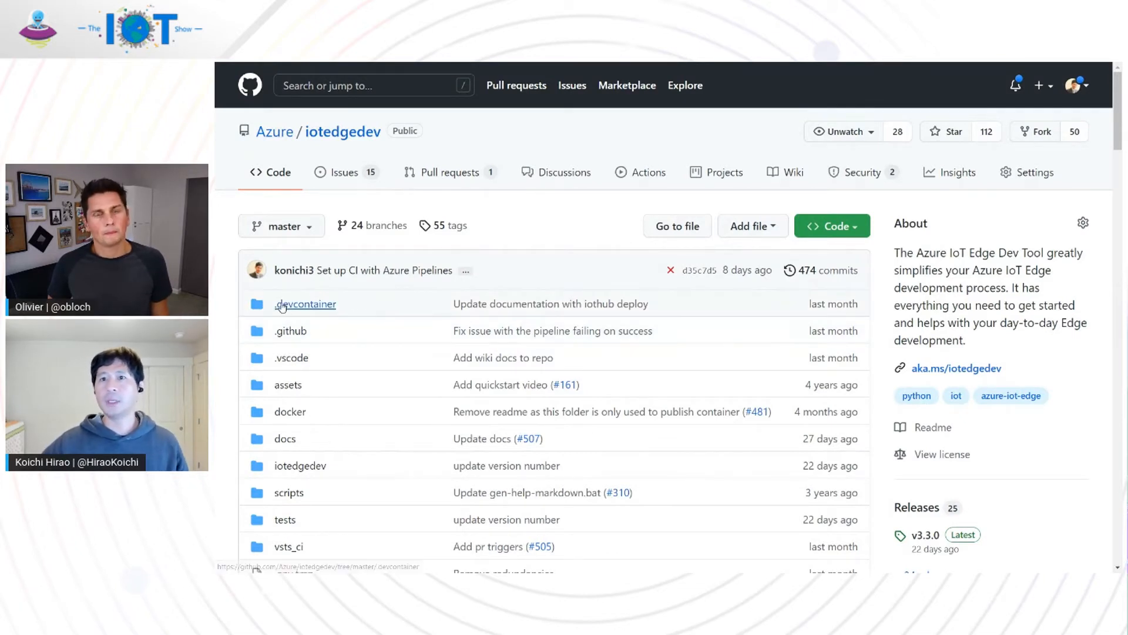
Open the .devcontainer Dockerfile in iotedgedev and scroll through its contents
{"action": "left_click", "coordinate": [304, 304]}
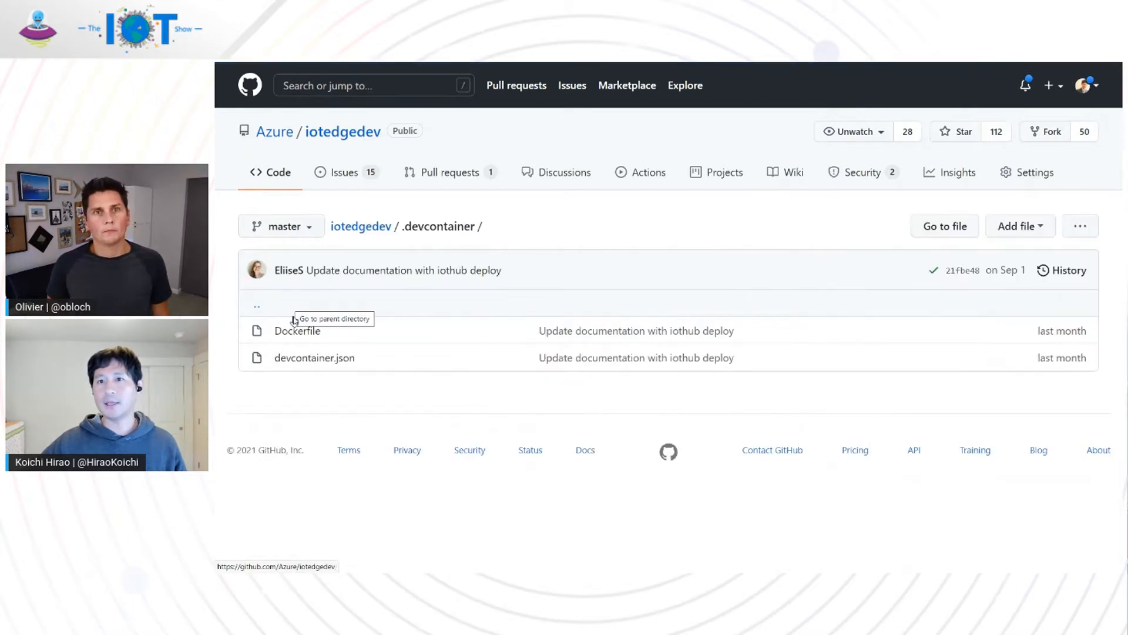
{"action": "left_click", "coordinate": [296, 330]}
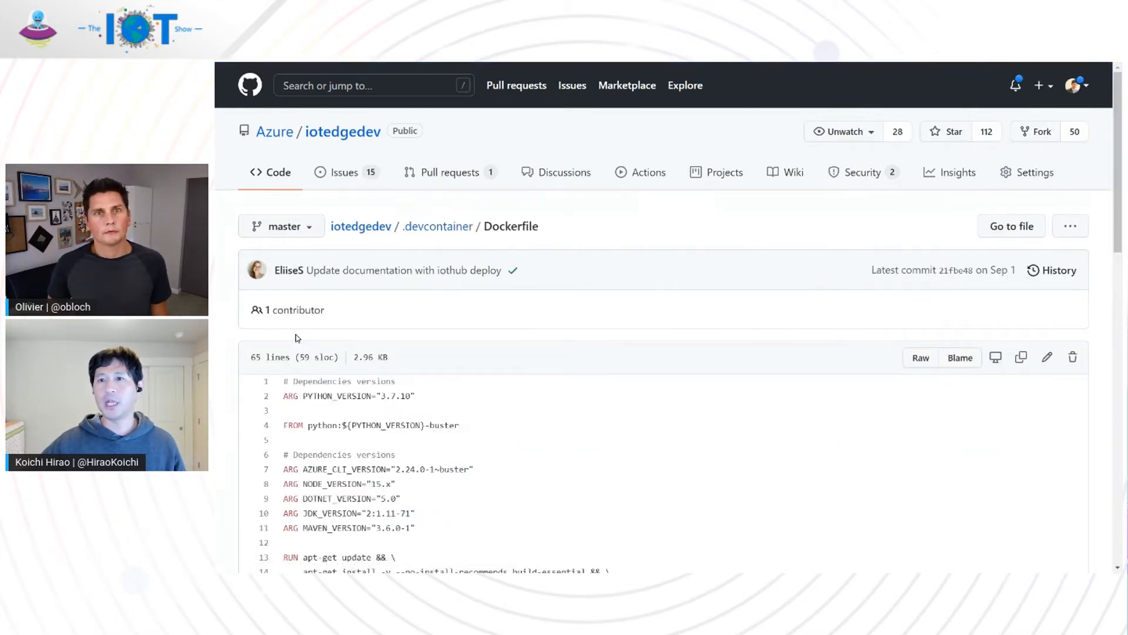
{"action": "mouse_move", "coordinate": [529, 373]}
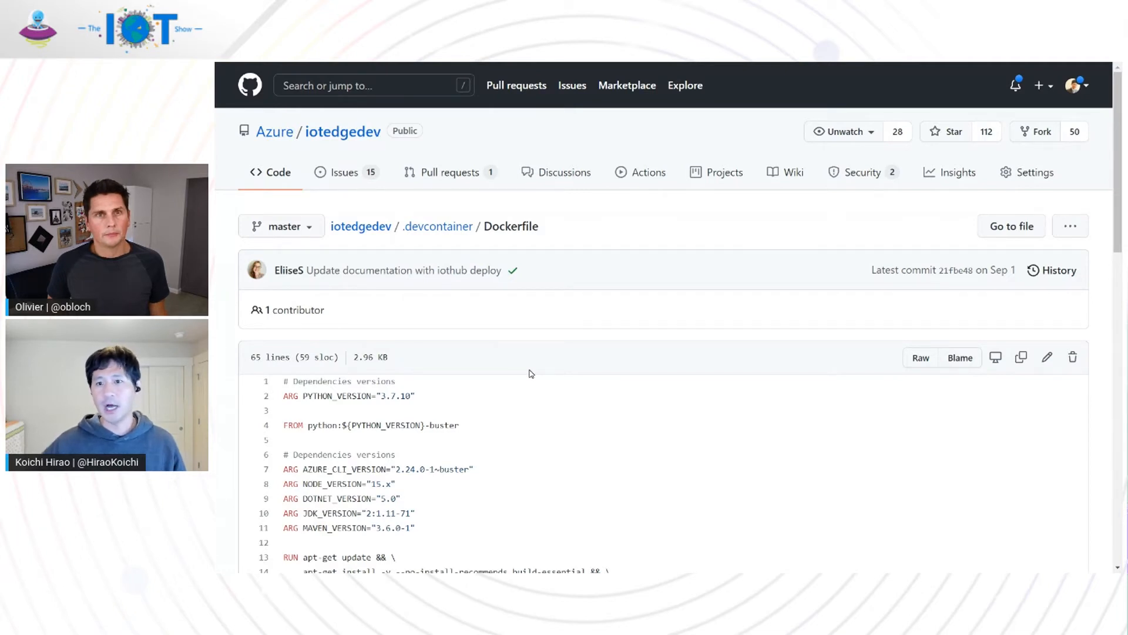
{"action": "scroll", "scroll_direction": "down", "scroll_amount": 3}
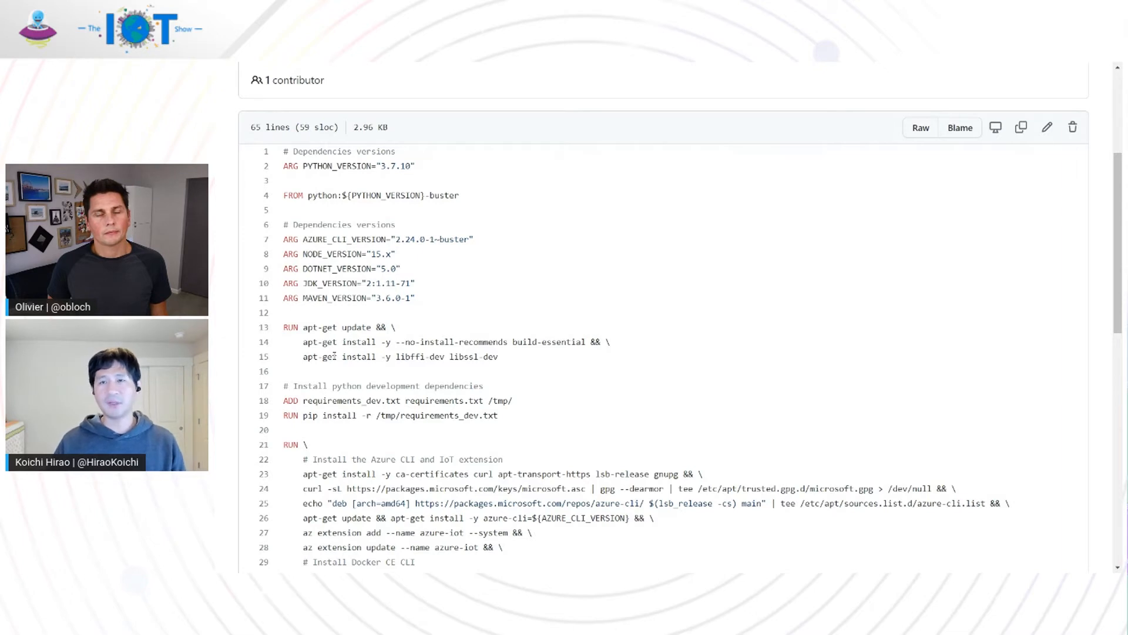
{"action": "scroll", "scroll_direction": "up", "scroll_amount": 3}
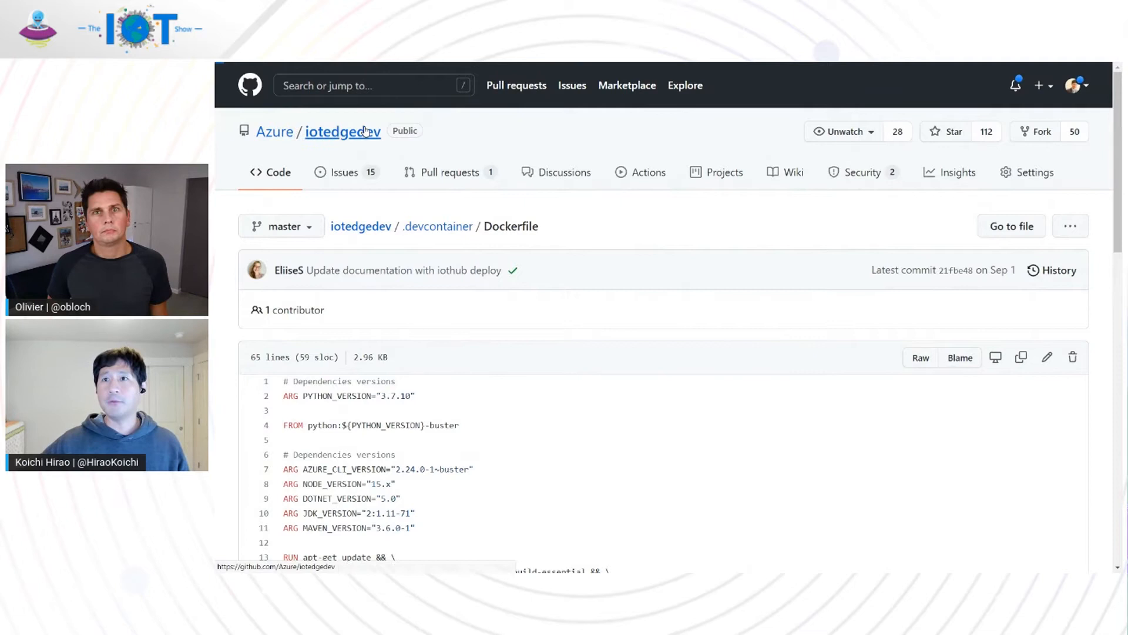
From the iotedgedev home, start a new codespace via the Code dropdown, then switch to VS Code
{"action": "left_click", "coordinate": [343, 131]}
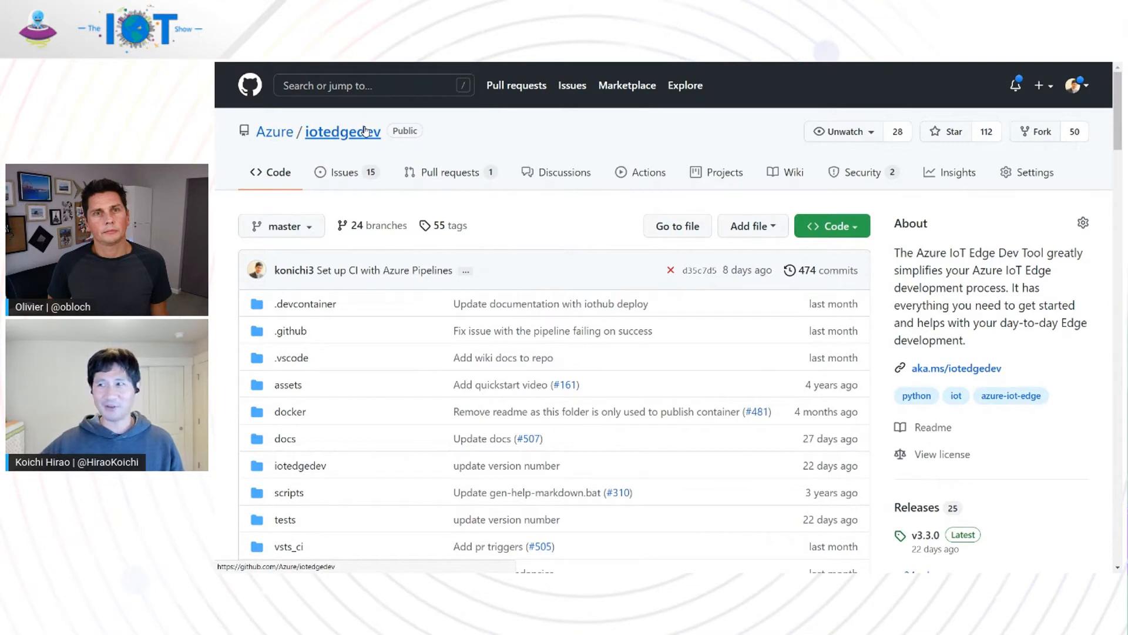
{"action": "left_click", "coordinate": [832, 226]}
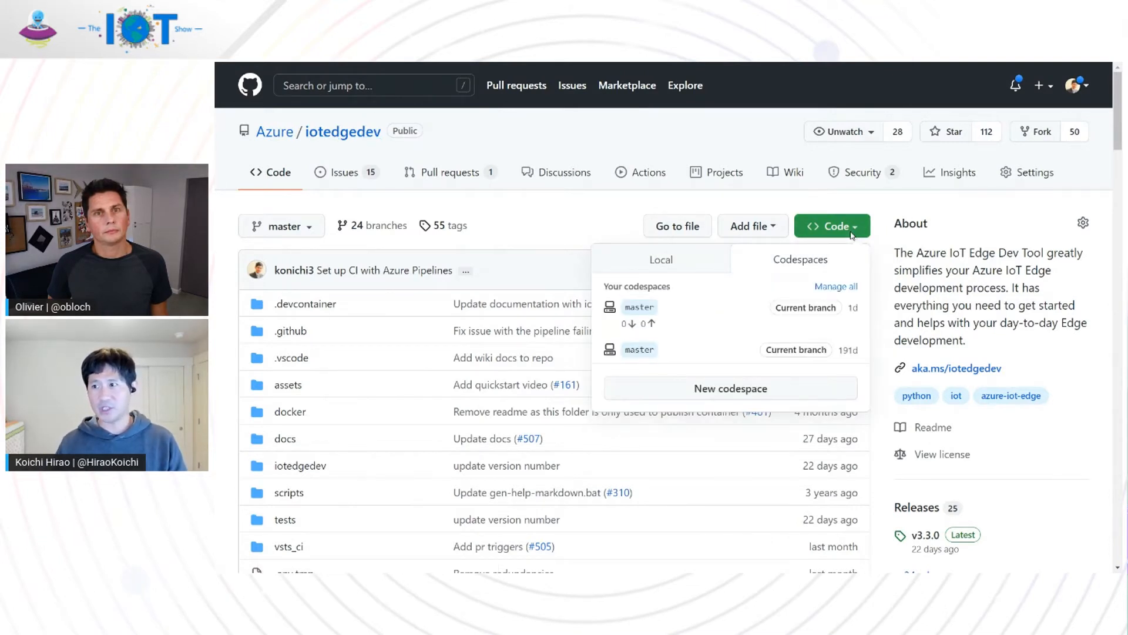
{"action": "mouse_move", "coordinate": [744, 350]}
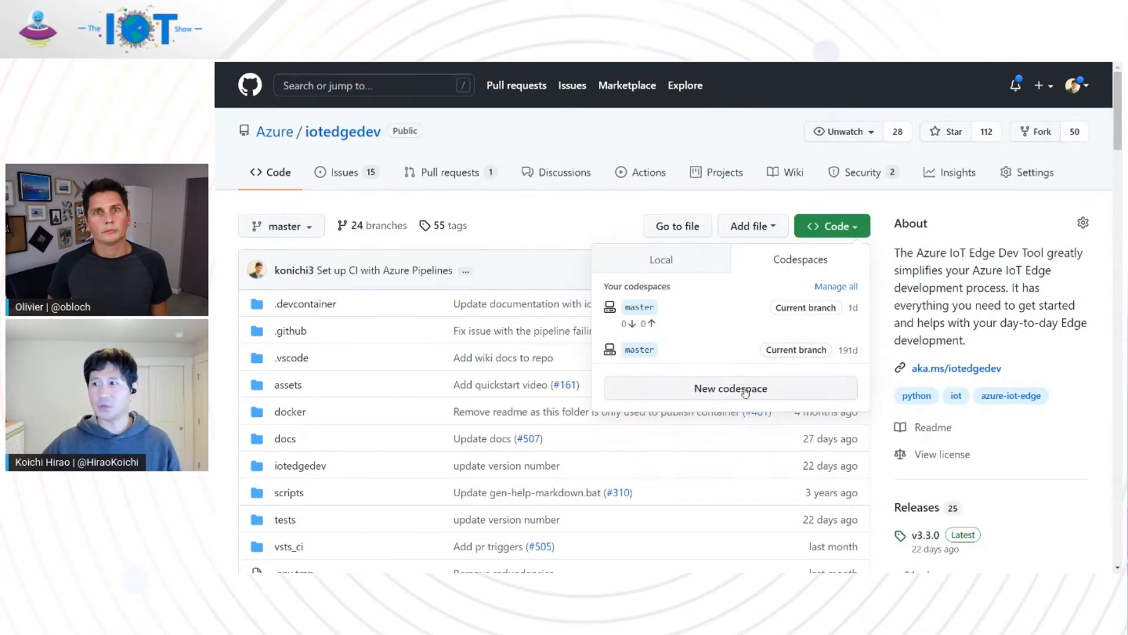
{"action": "left_click", "coordinate": [730, 388]}
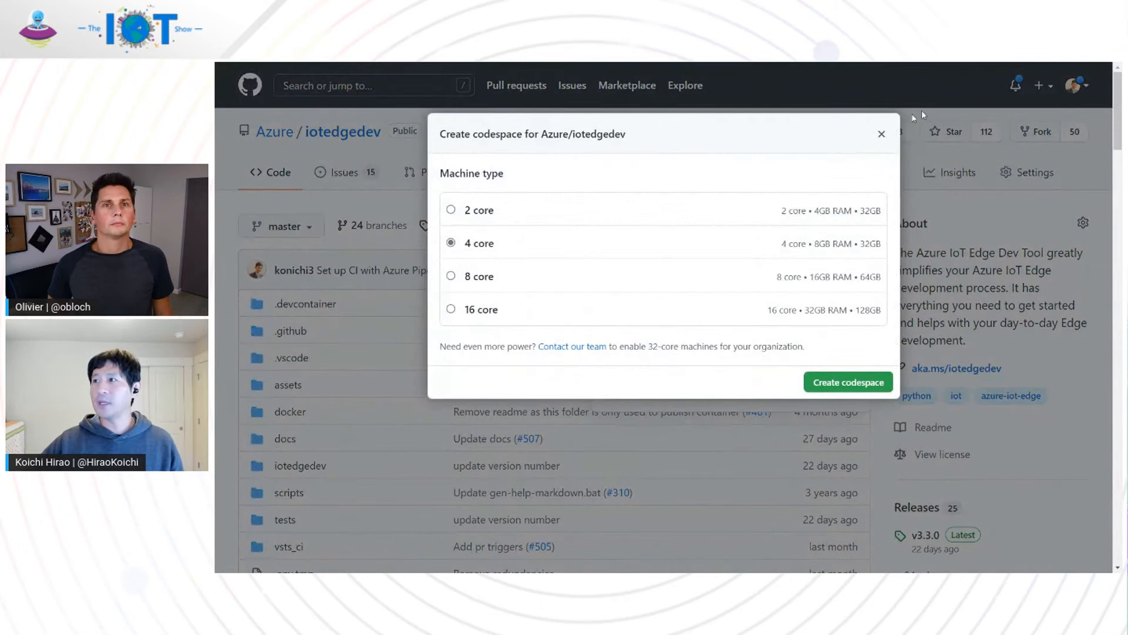
{"action": "left_click", "coordinate": [881, 134]}
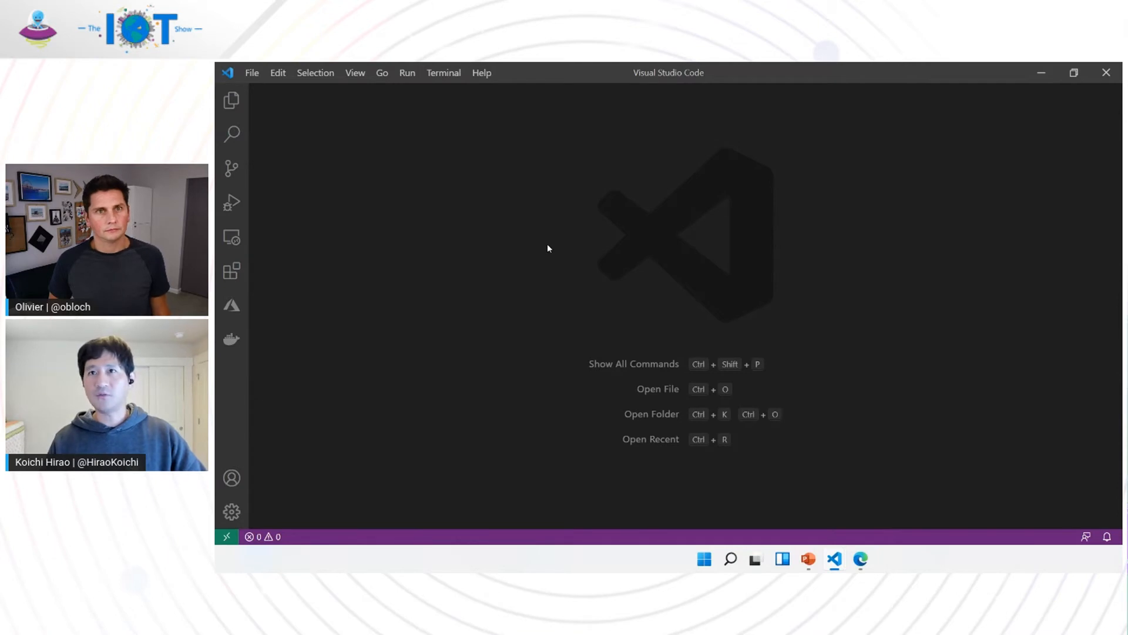
Run Azure IoT Edge: New IoT Edge Solution from the Command Palette
{"action": "key", "text": "Ctrl+Shift+P"}
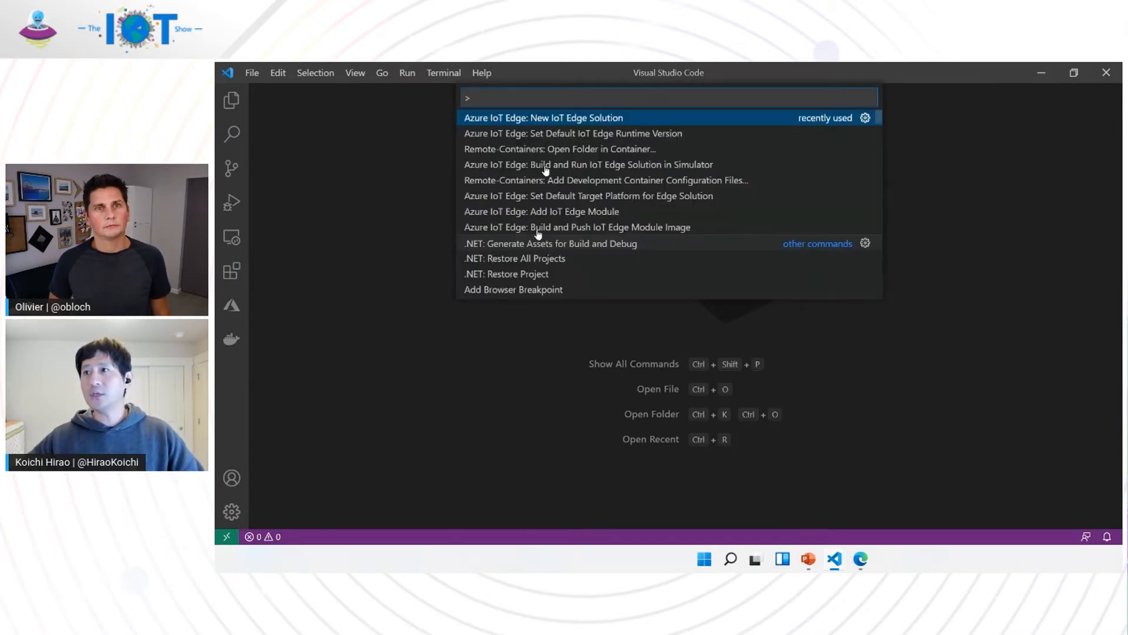
{"action": "key", "text": "Escape"}
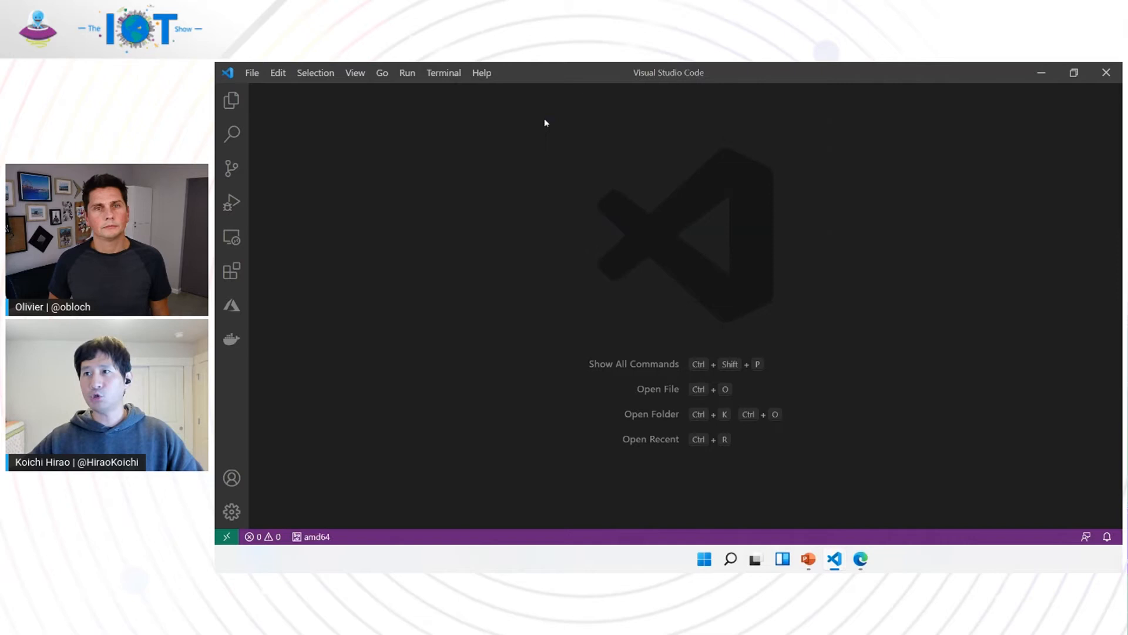
{"action": "left_click", "coordinate": [651, 414]}
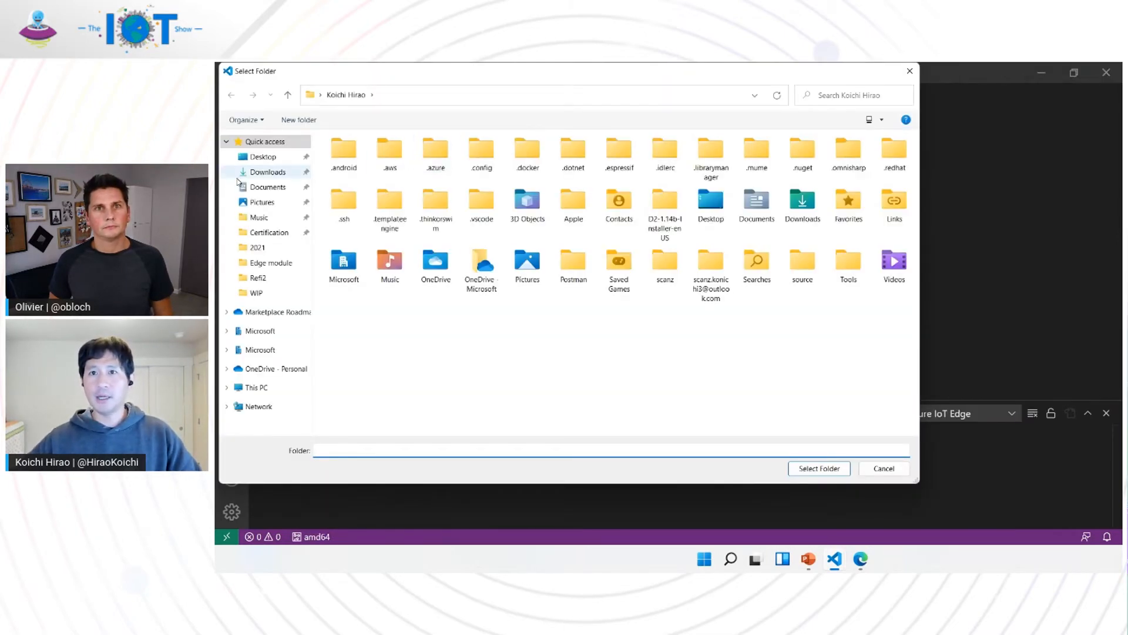
Create an IoTShow2 folder under Documents\Edge module and select it as the location
{"action": "left_click", "coordinate": [268, 187]}
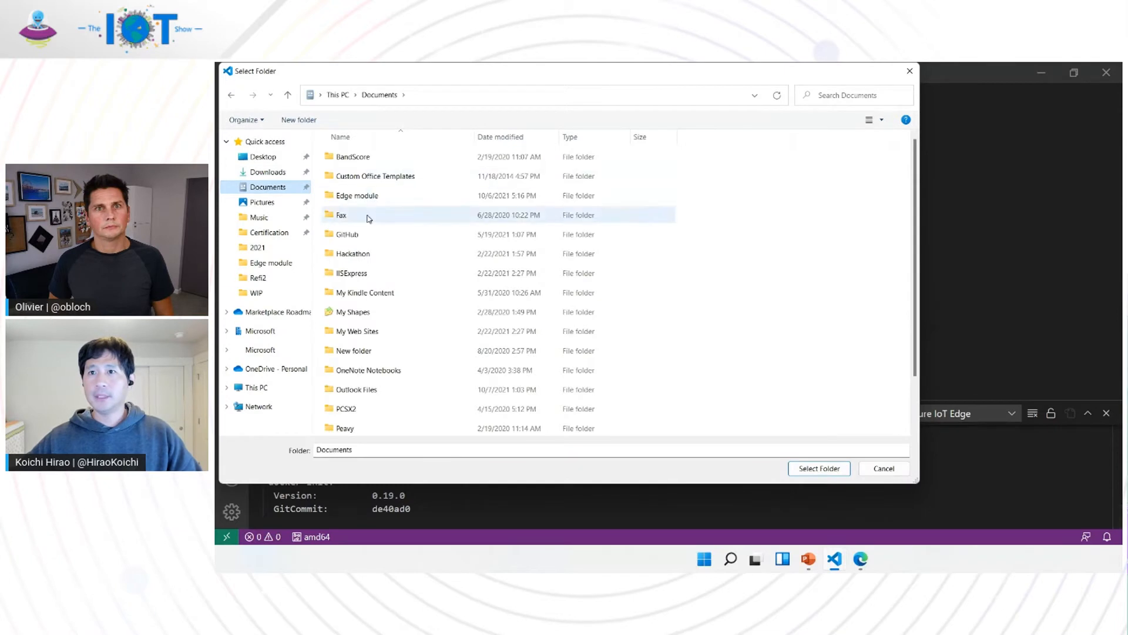
{"action": "double_click", "coordinate": [355, 195]}
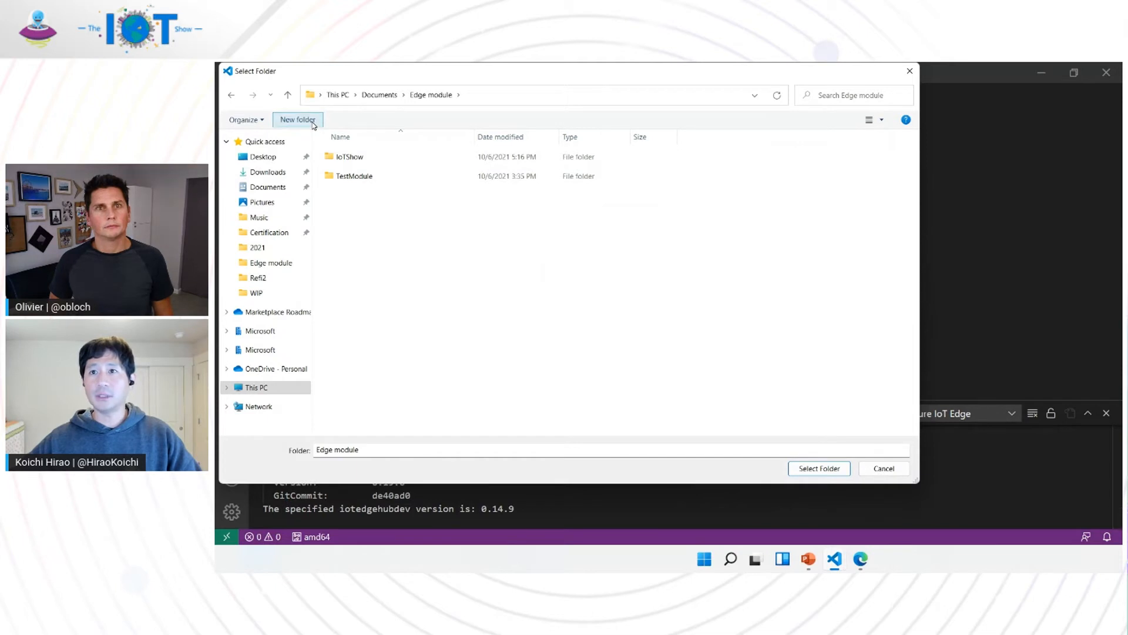
{"action": "left_click", "coordinate": [296, 119]}
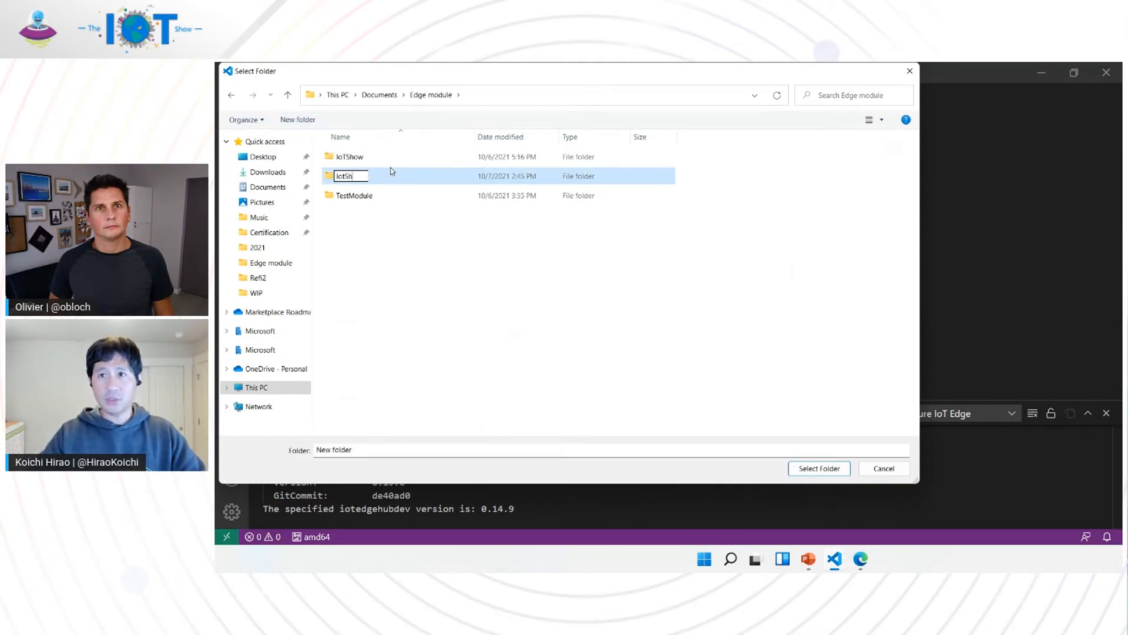
{"action": "type", "text": "IoTShow"}
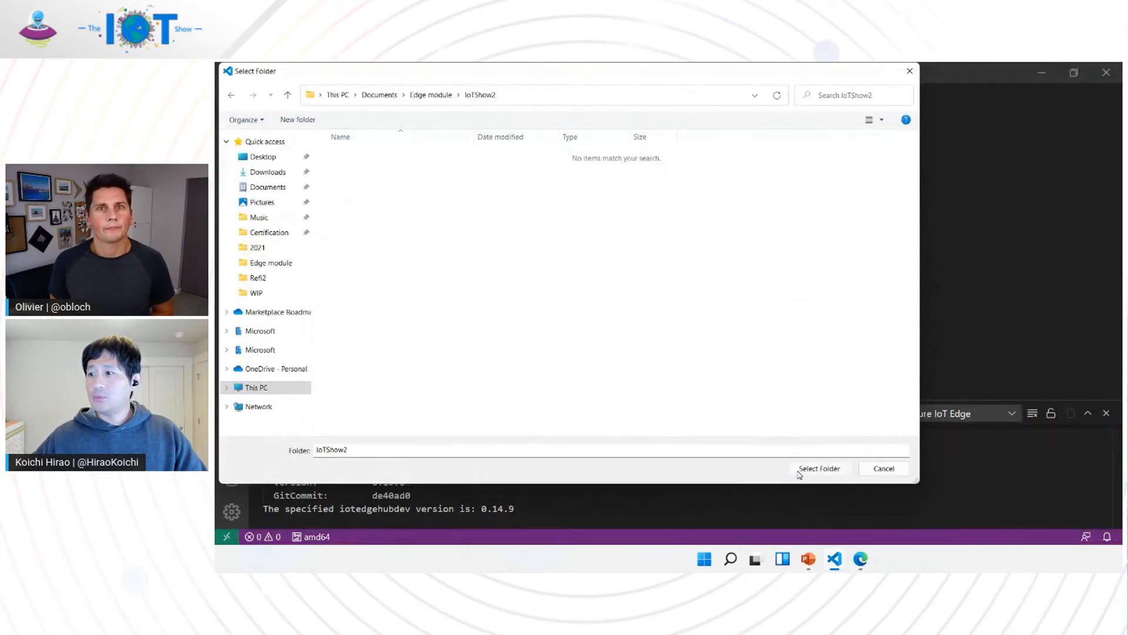
{"action": "left_click", "coordinate": [819, 469]}
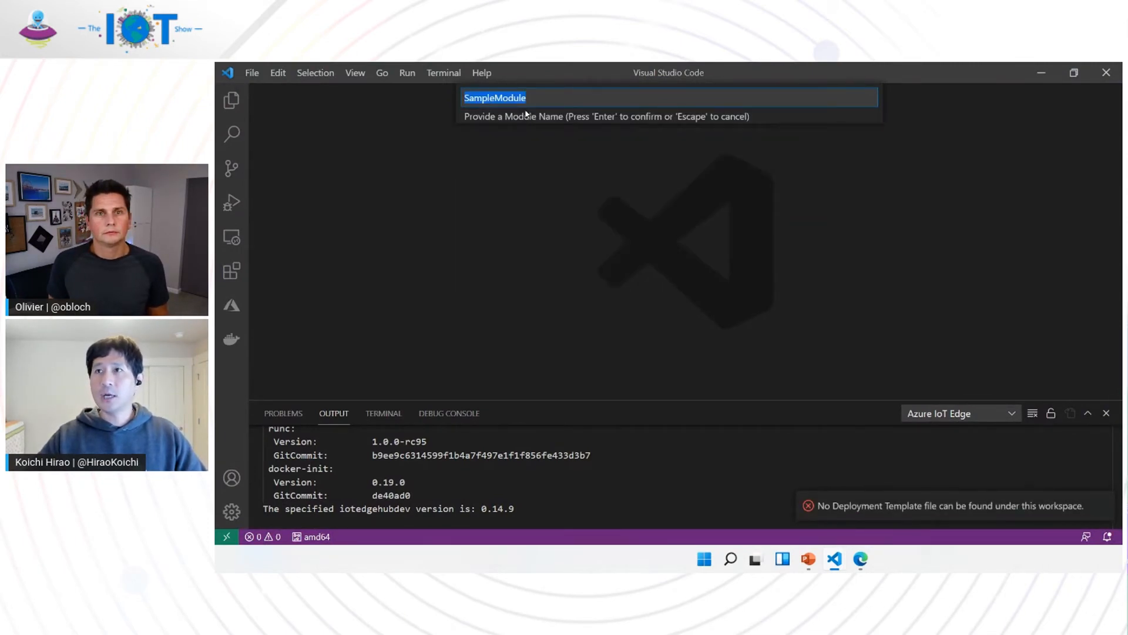
Keep the suggested SampleModule as the module name
{"action": "key", "text": "Return"}
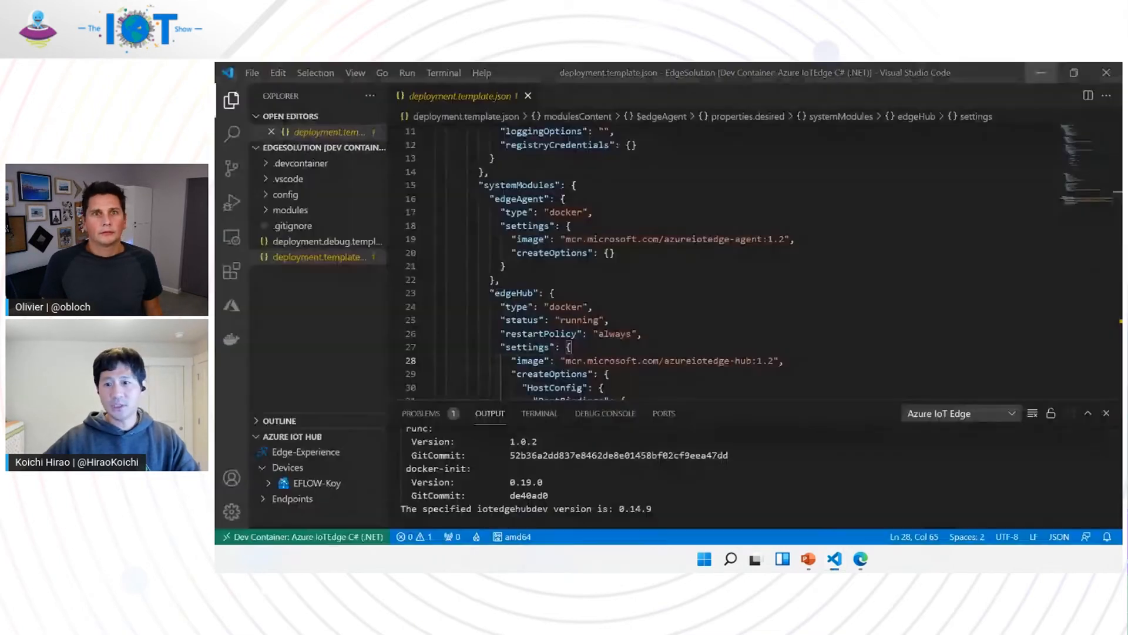
{"action": "mouse_move", "coordinate": [302, 536]}
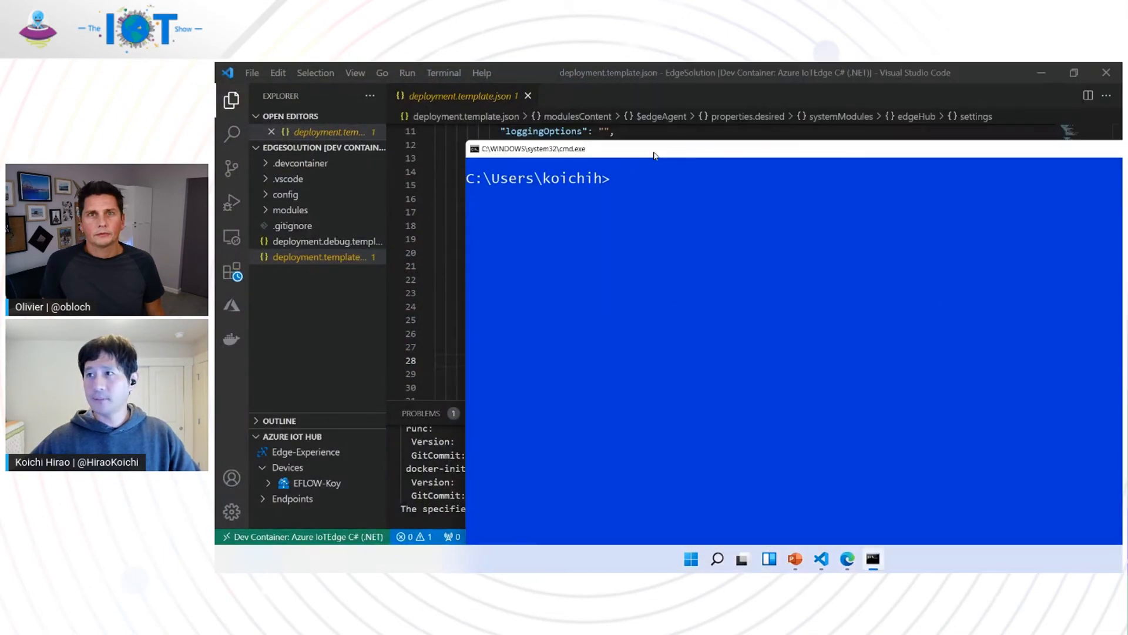
Run docker ps -a in Command Prompt to list all containers
{"action": "type", "text": "docker"}
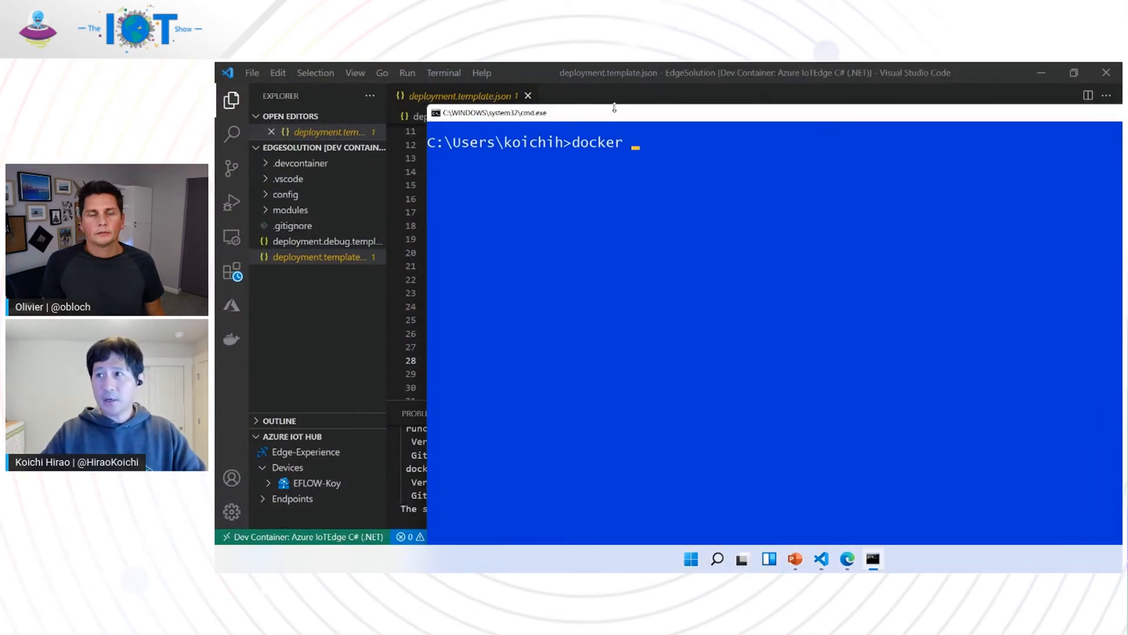
{"action": "type", "text": "ps -a"}
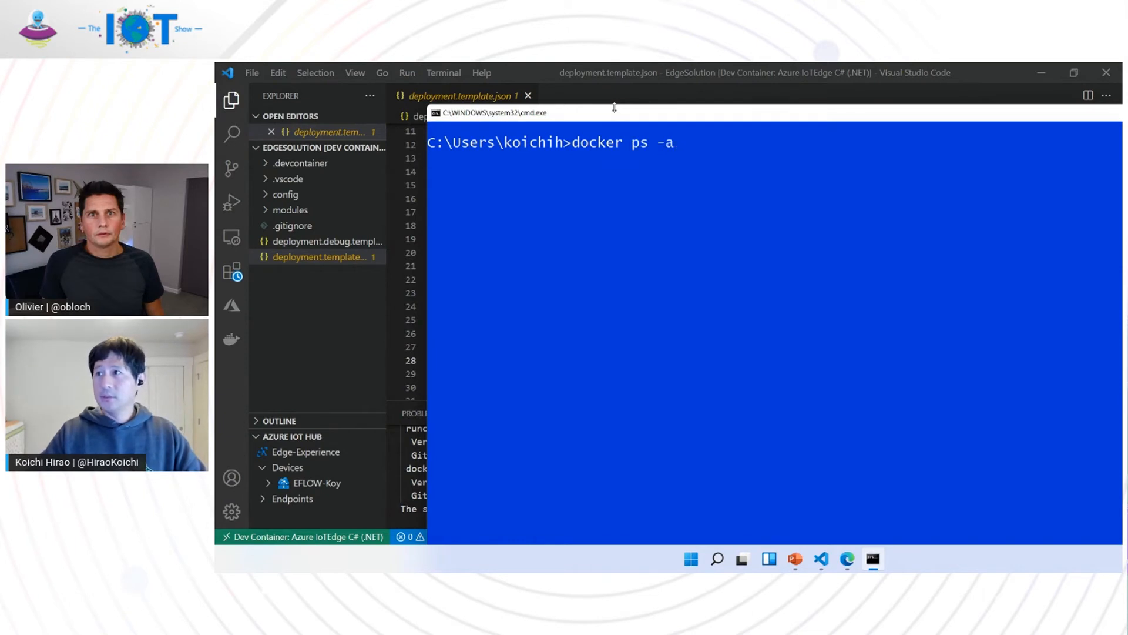
{"action": "key", "text": "Return"}
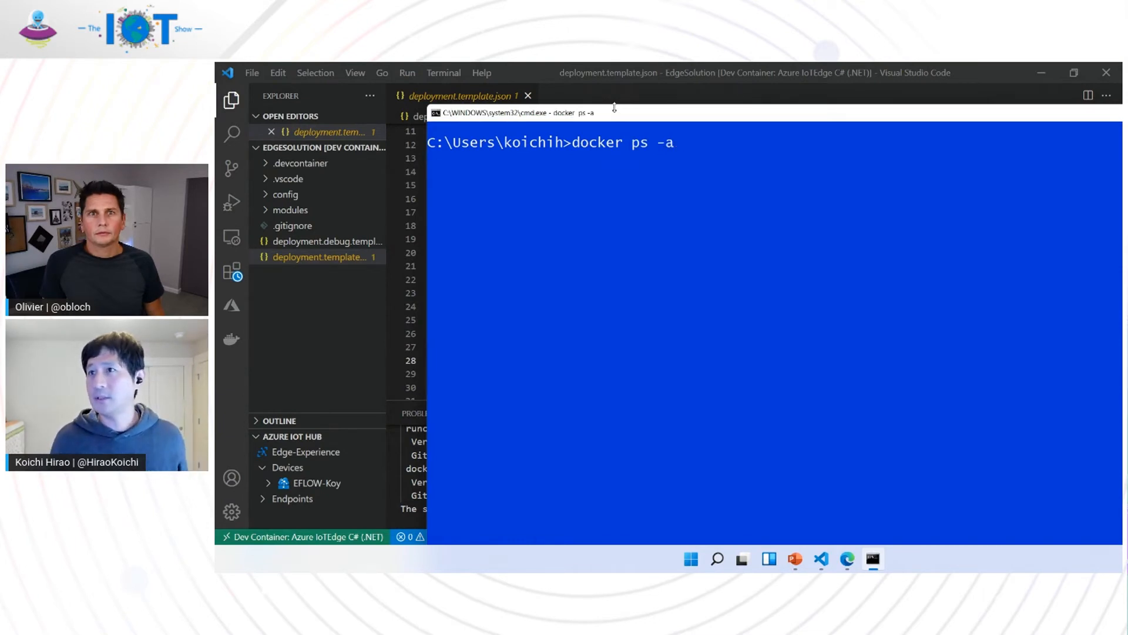
{"action": "key", "text": "Return"}
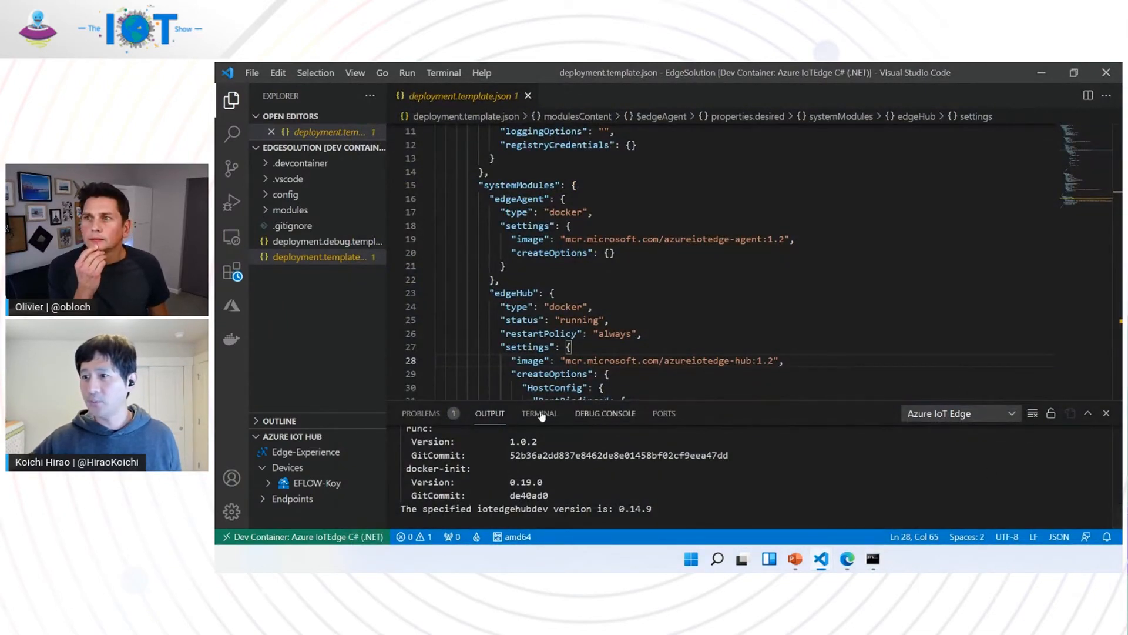
Run docker ps -a in the VS Code integrated terminal and review the container list
{"action": "left_click", "coordinate": [539, 413]}
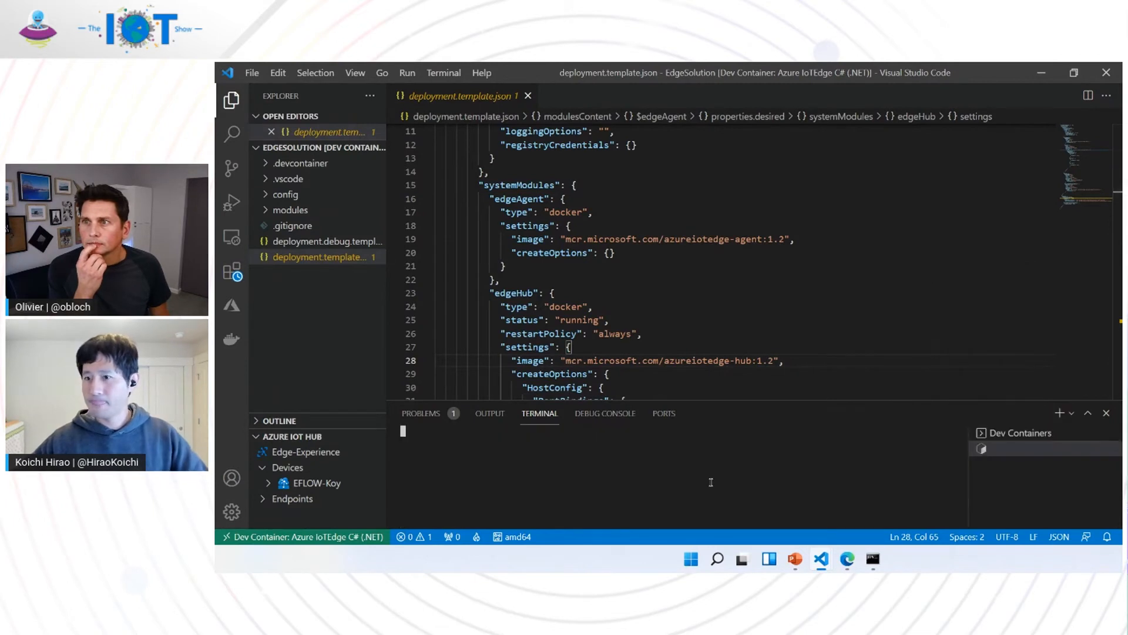
{"action": "type", "text": "docker ps -a"}
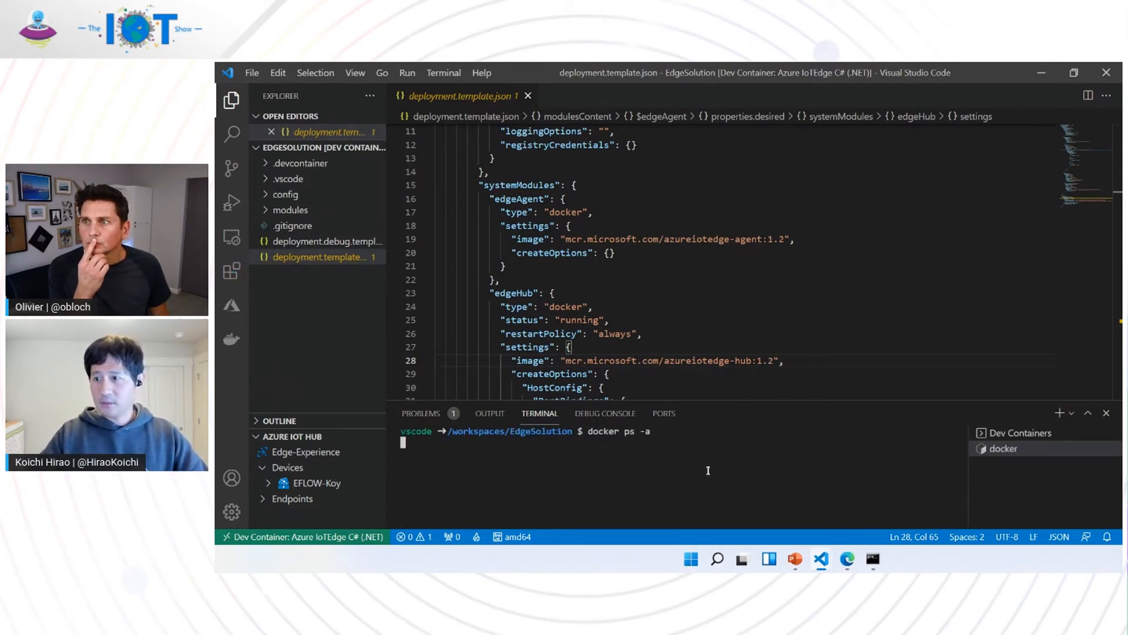
{"action": "key", "text": "Return"}
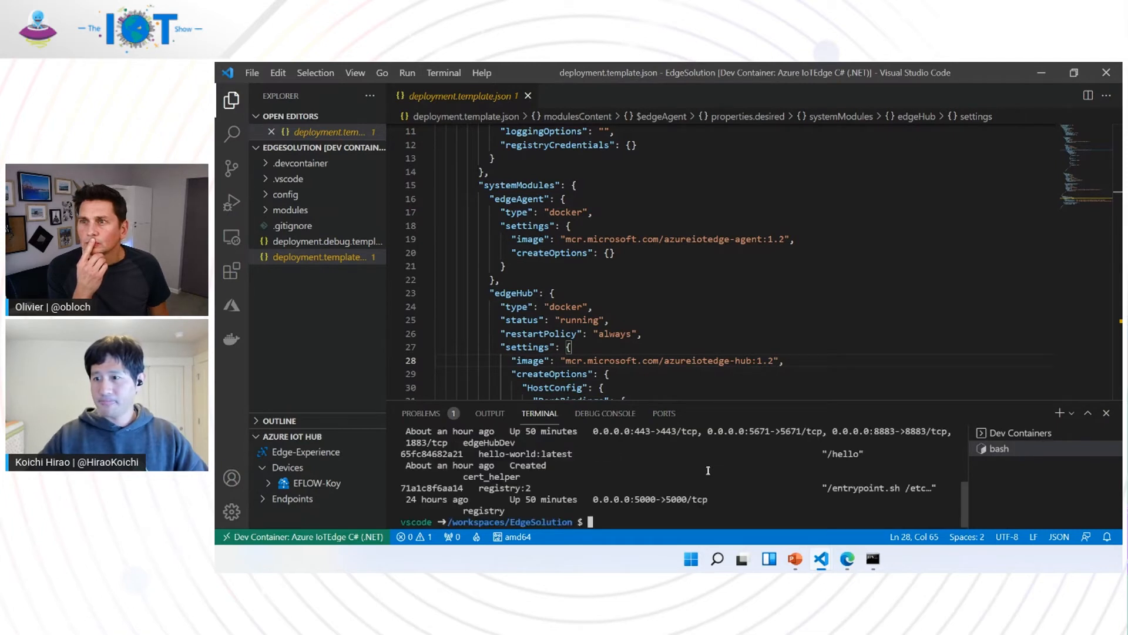
{"action": "scroll", "scroll_direction": "up", "scroll_amount": 3}
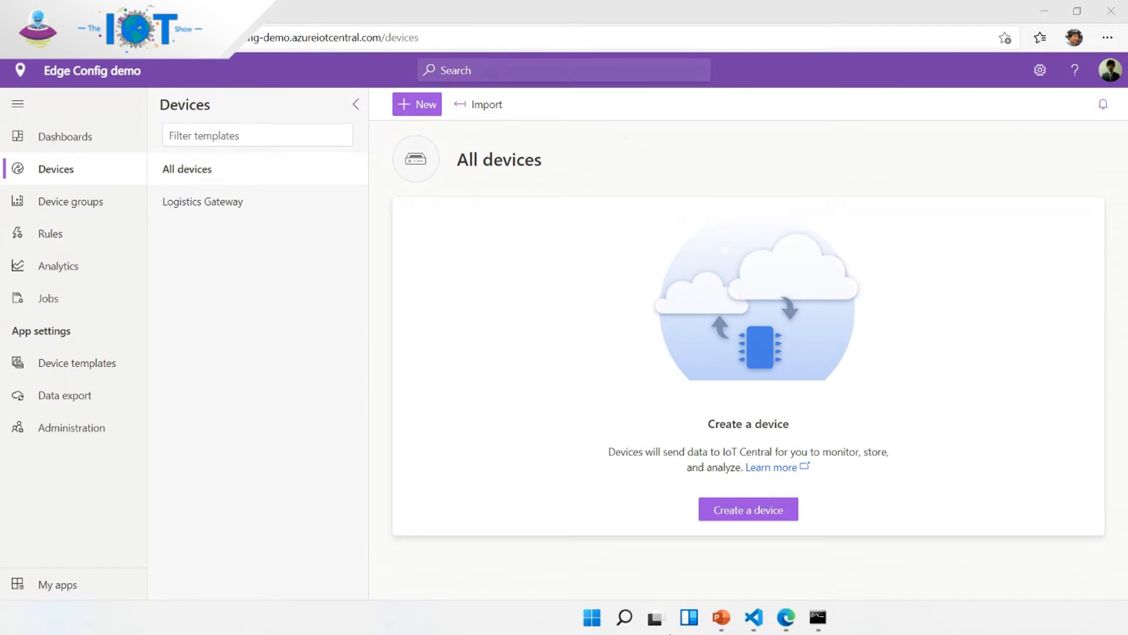
{"action": "mouse_move", "coordinate": [737, 446]}
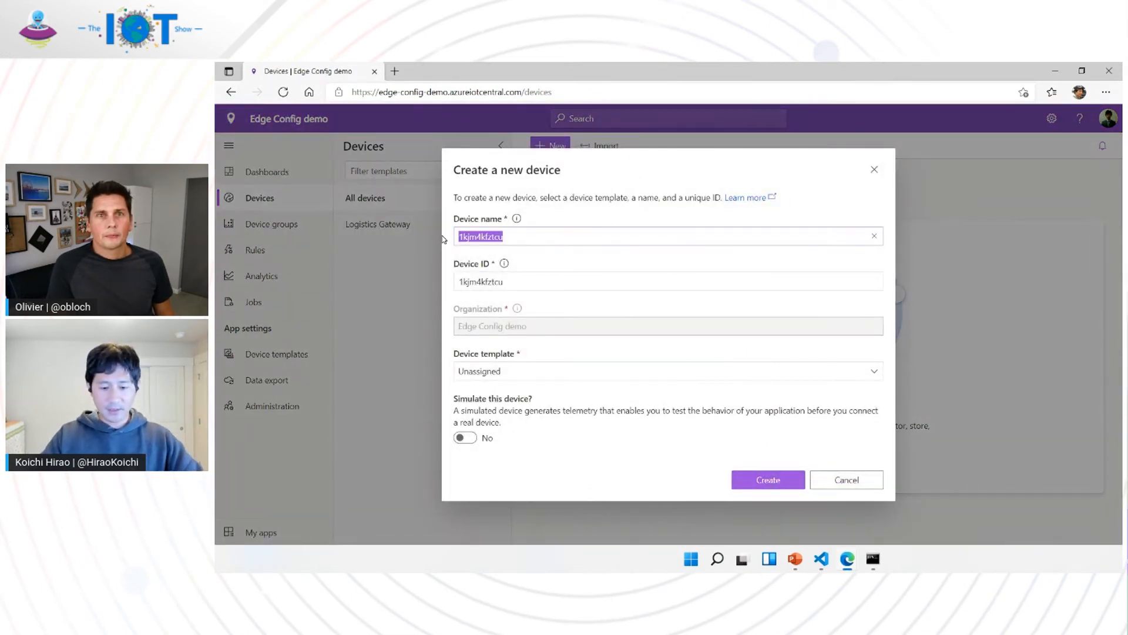
Create a device named IoTShow with its template left Unassigned
{"action": "type", "text": "IoTShow"}
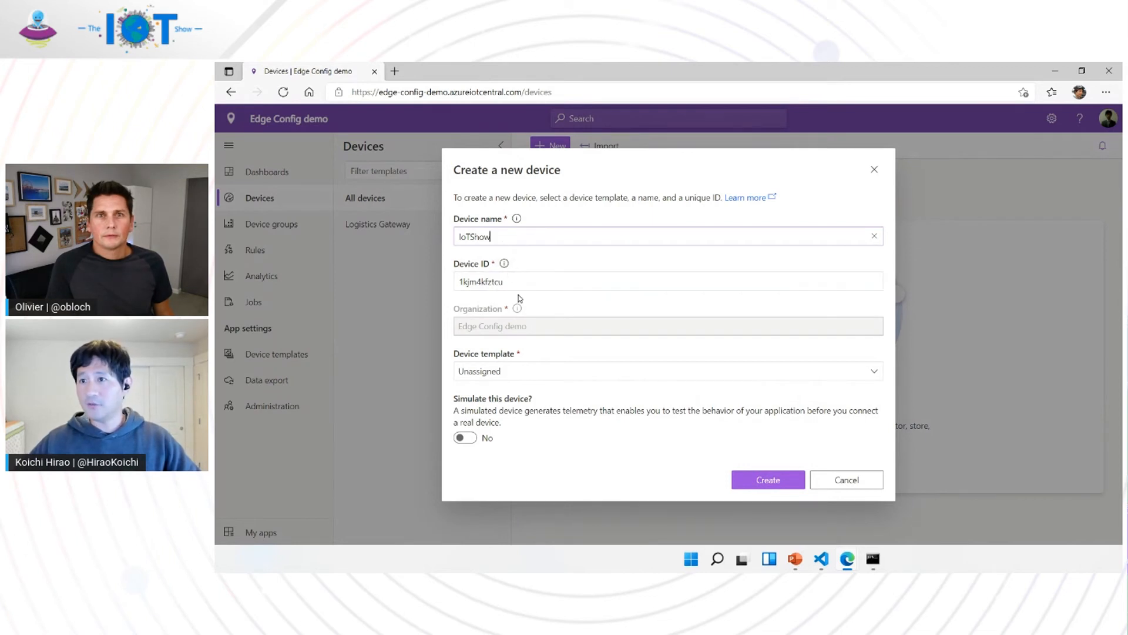
{"action": "left_click", "coordinate": [767, 480]}
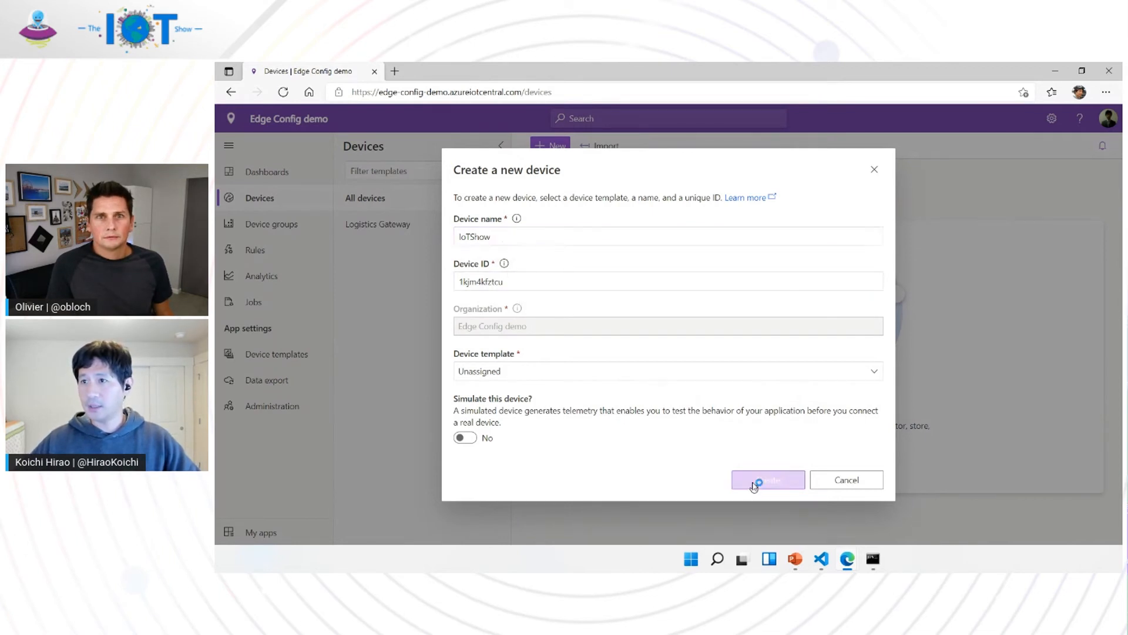
{"action": "left_click", "coordinate": [768, 480]}
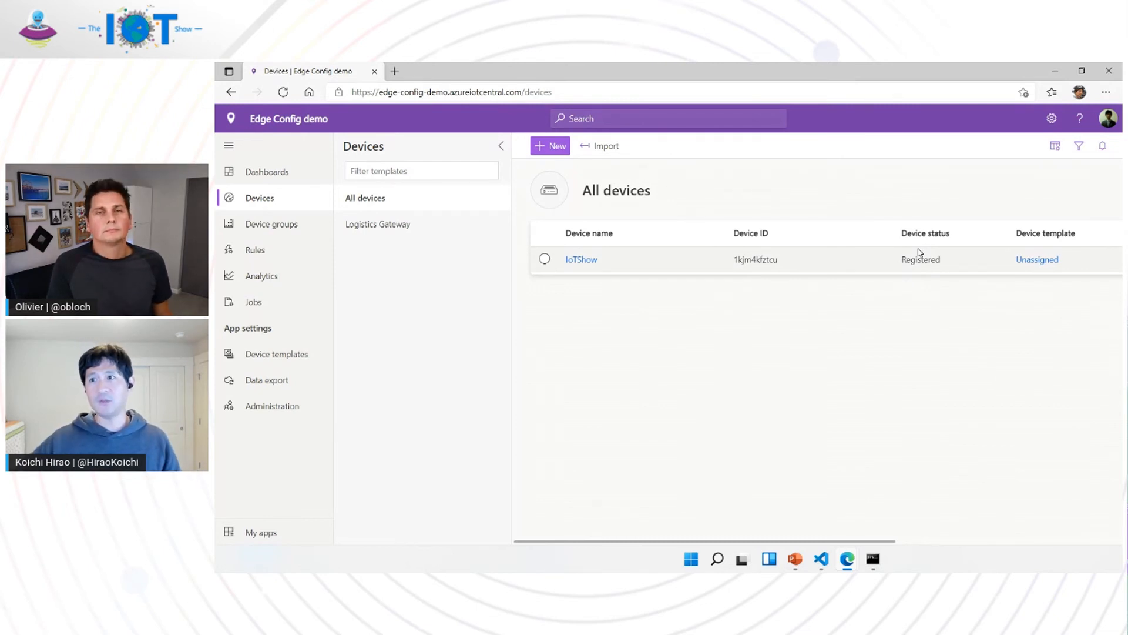
Open the IoTShow device page and show its Connect details
{"action": "left_click", "coordinate": [545, 259]}
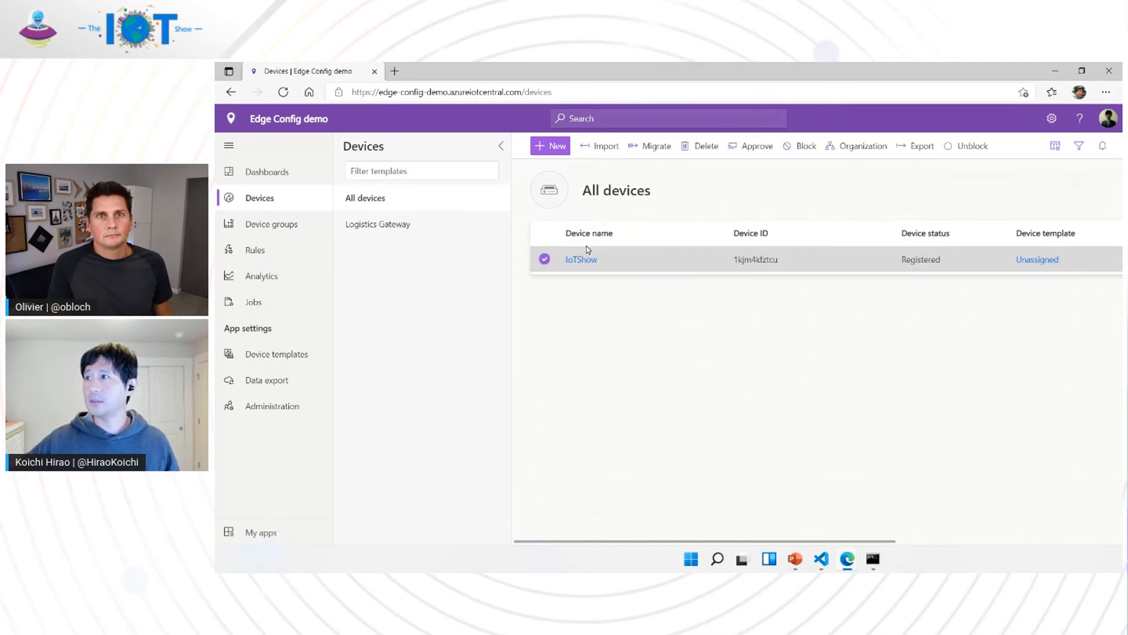
{"action": "left_click", "coordinate": [581, 259]}
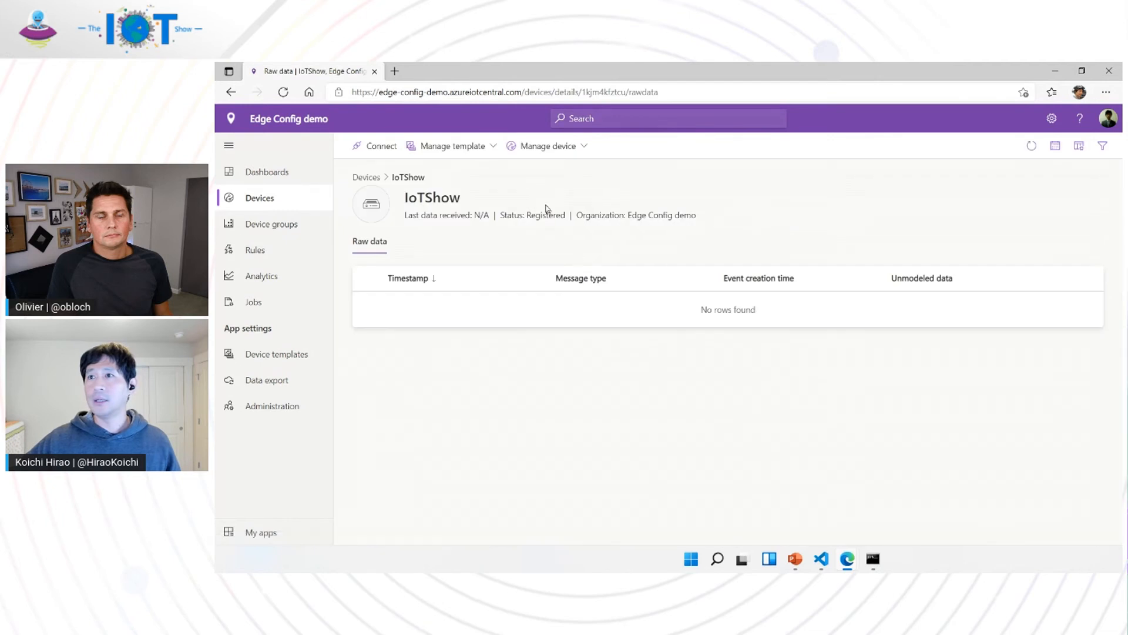
{"action": "left_click", "coordinate": [382, 145]}
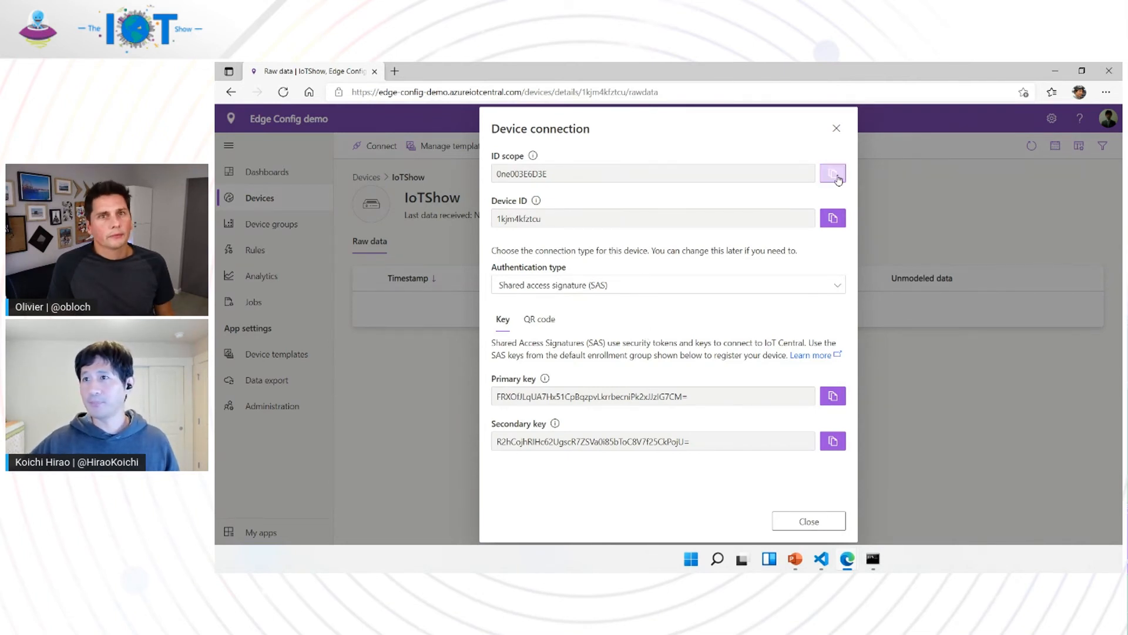
Copy IoTShow's ID scope value
{"action": "left_click", "coordinate": [833, 173]}
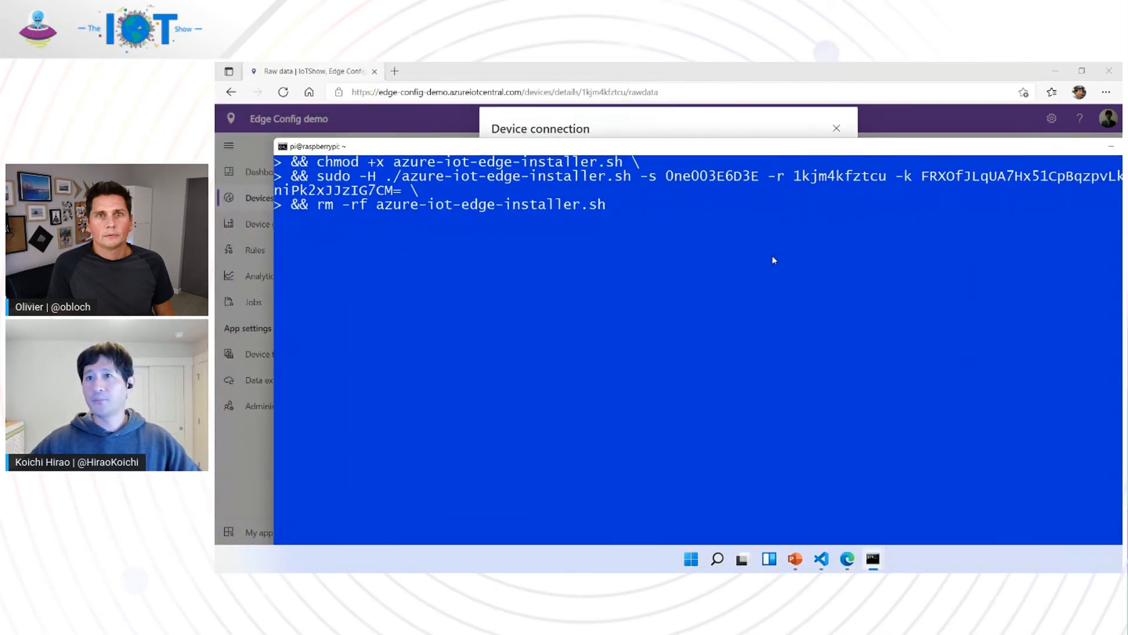
Scroll up to review the wget/chmod/sudo installer command with scope, registration id and key
{"action": "scroll", "scroll_direction": "up", "scroll_amount": 3}
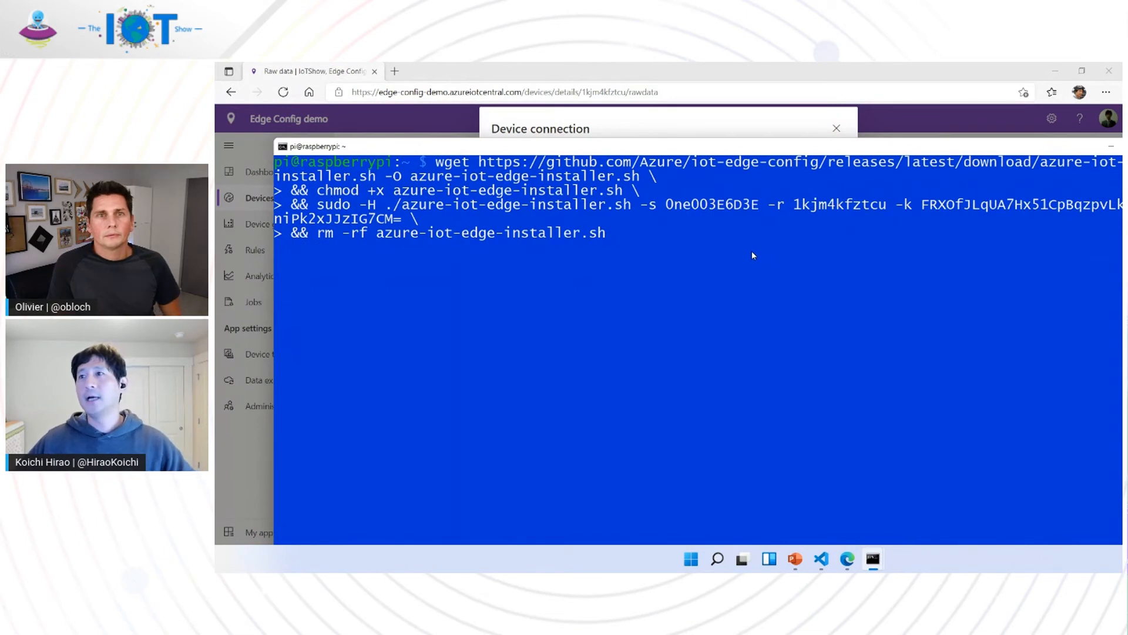
{"action": "mouse_move", "coordinate": [475, 171]}
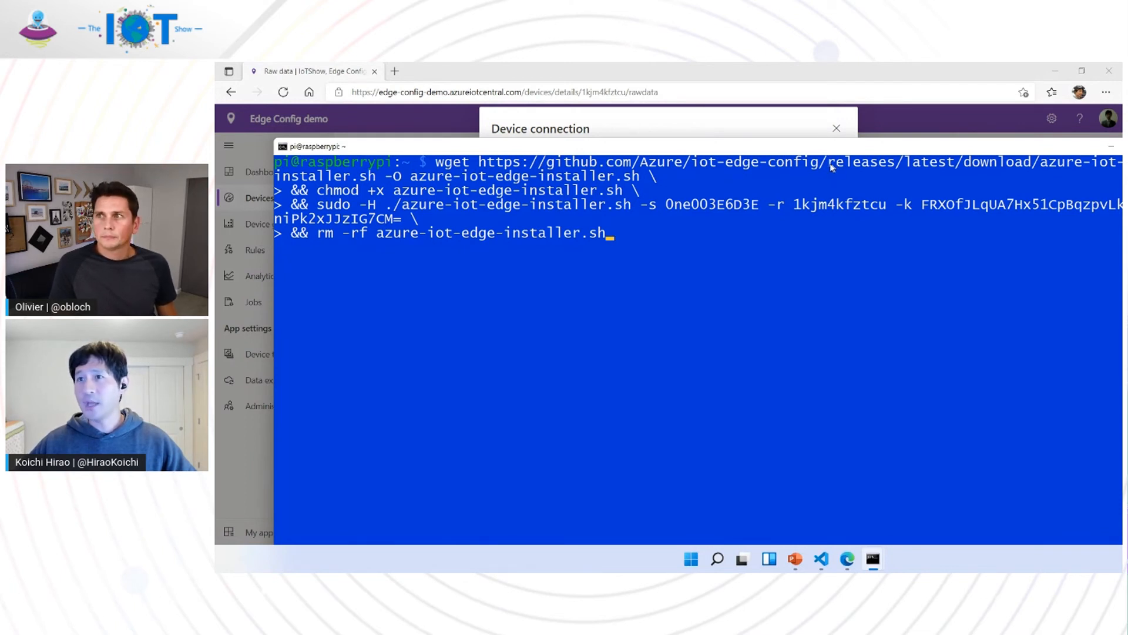
{"action": "mouse_move", "coordinate": [637, 205]}
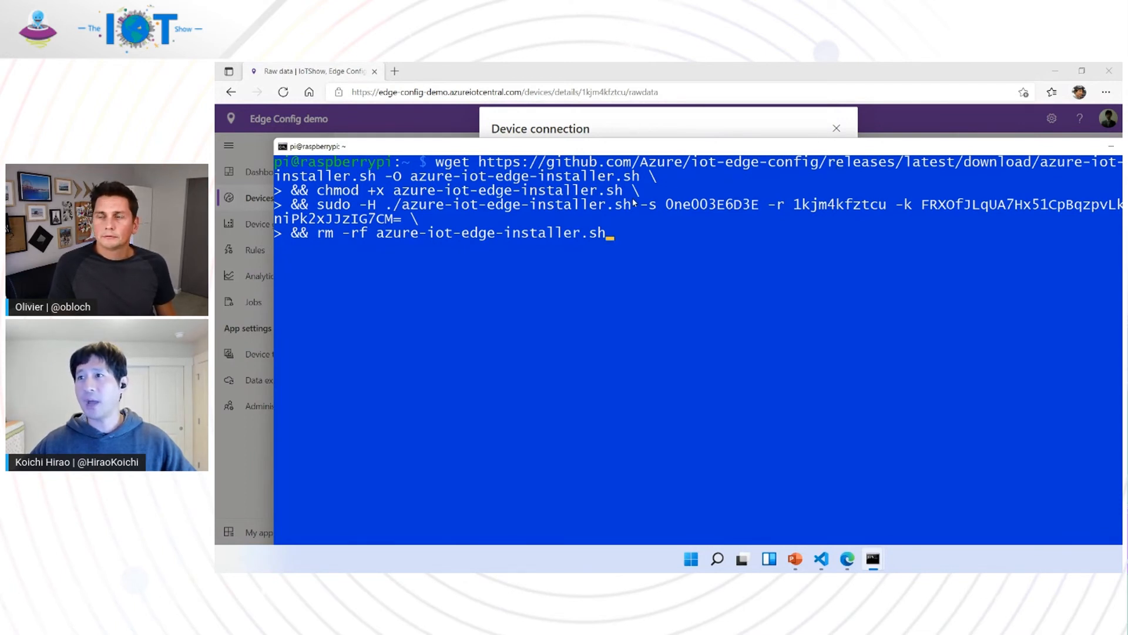
{"action": "mouse_move", "coordinate": [670, 219]}
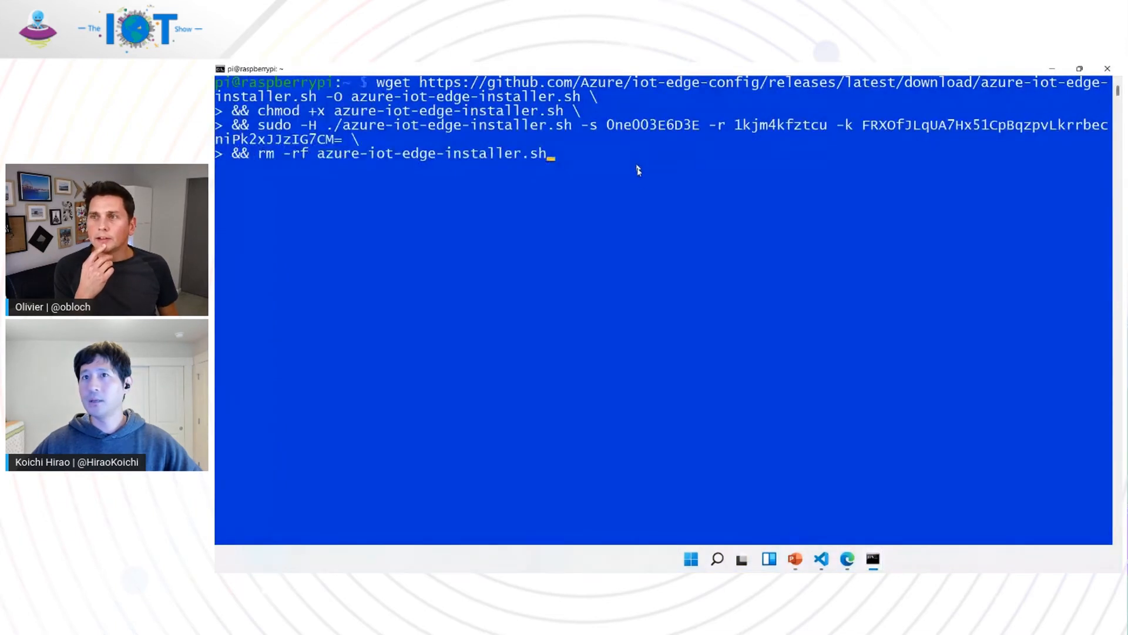
{"action": "mouse_move", "coordinate": [631, 217]}
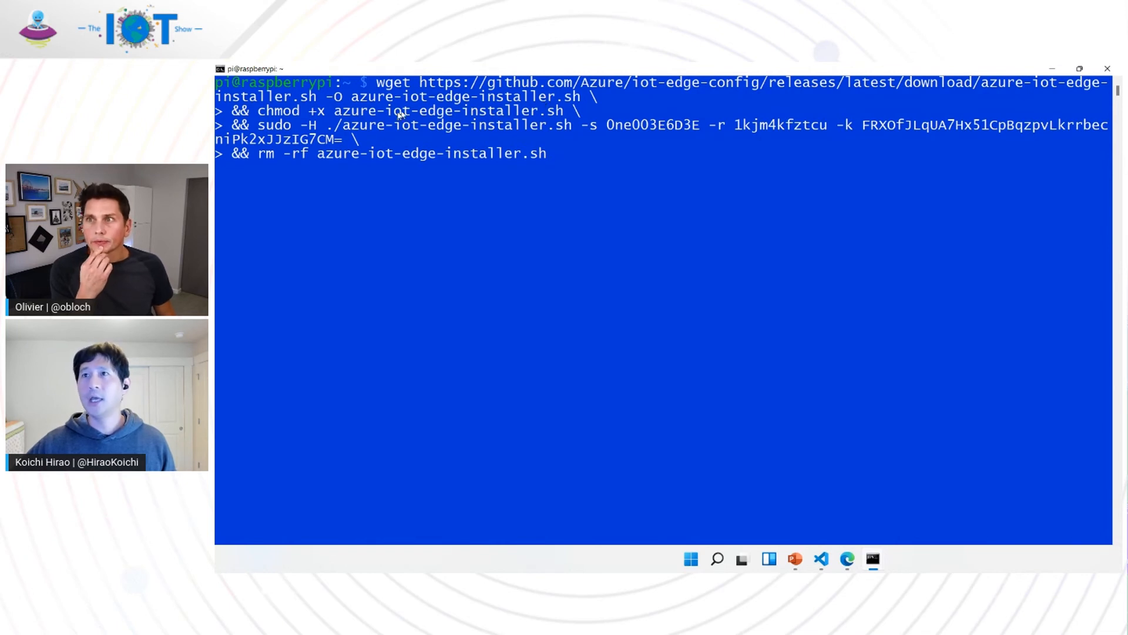
{"action": "mouse_move", "coordinate": [515, 108]}
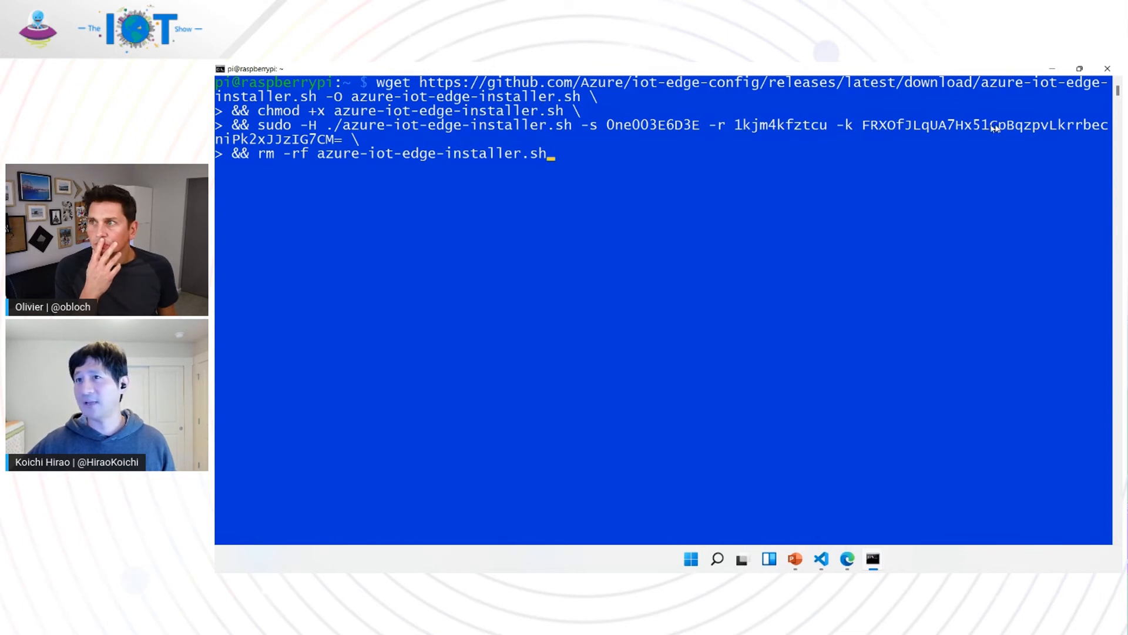
{"action": "mouse_move", "coordinate": [696, 217]}
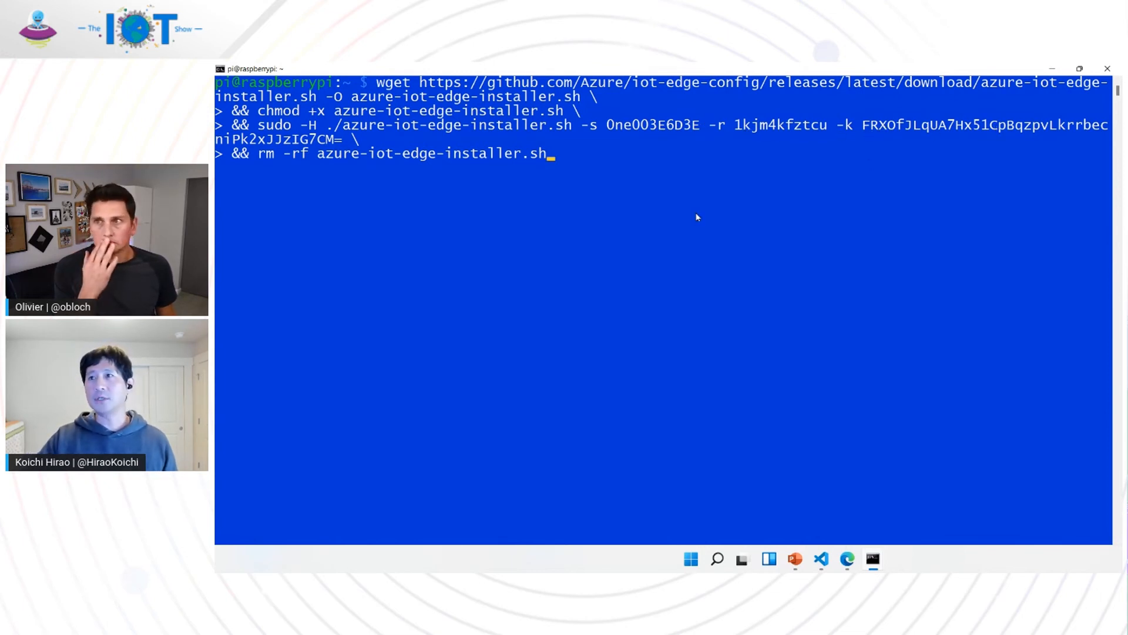
Run azure-iot-edge-installer.sh on the Pi through to 'configured successfully' and validation exit 0
{"action": "key", "text": "Return"}
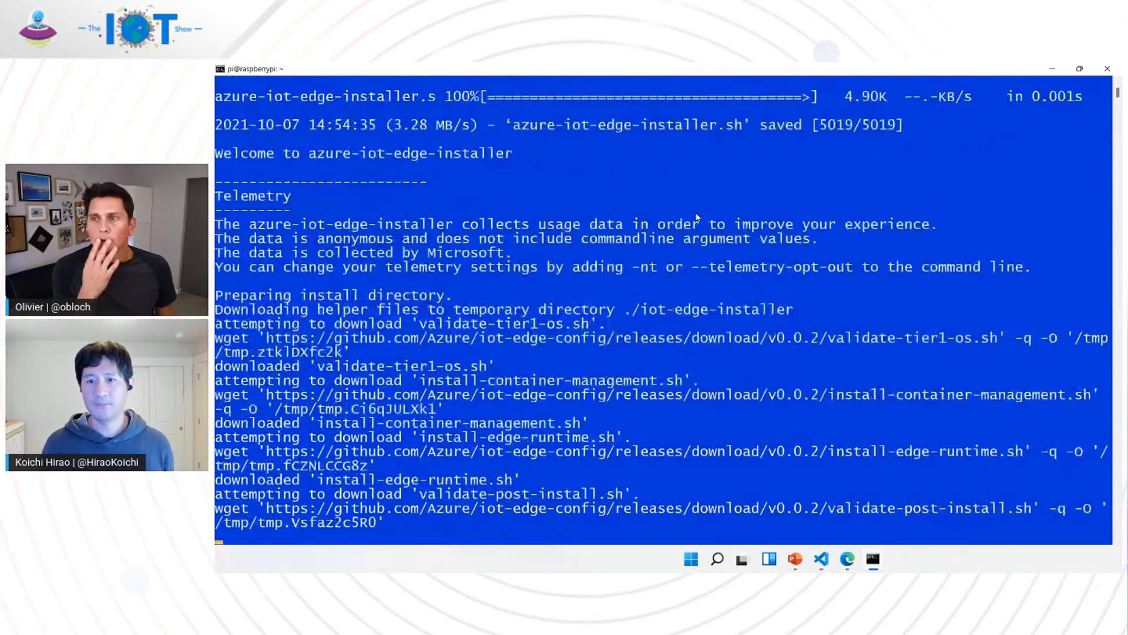
{"action": "scroll", "scroll_direction": "down", "scroll_amount": 3}
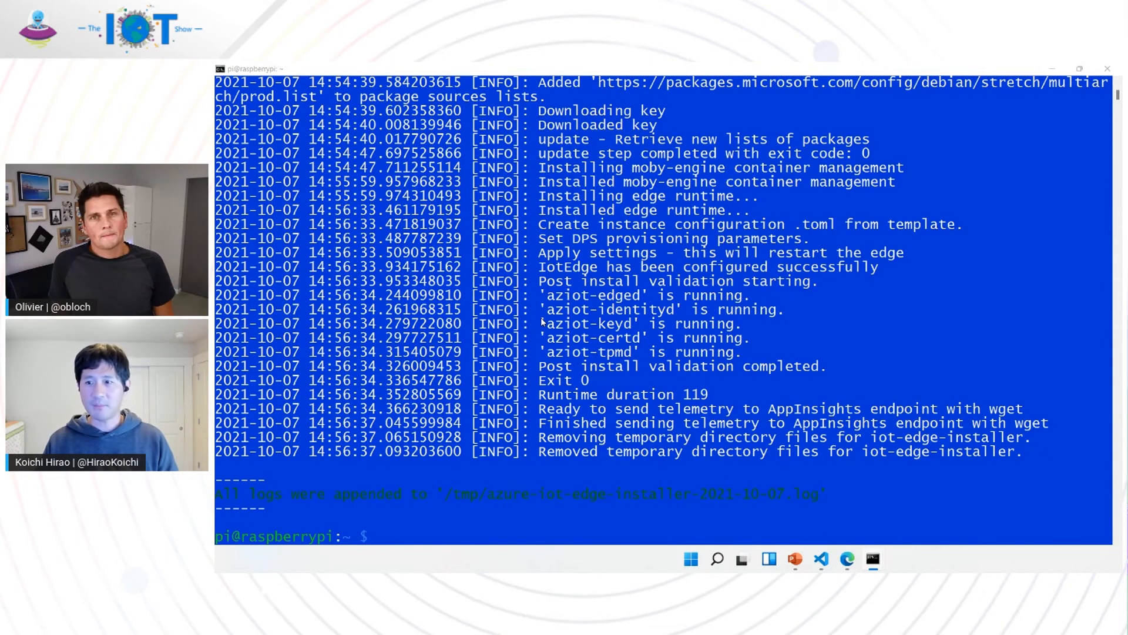
{"action": "mouse_move", "coordinate": [964, 520]}
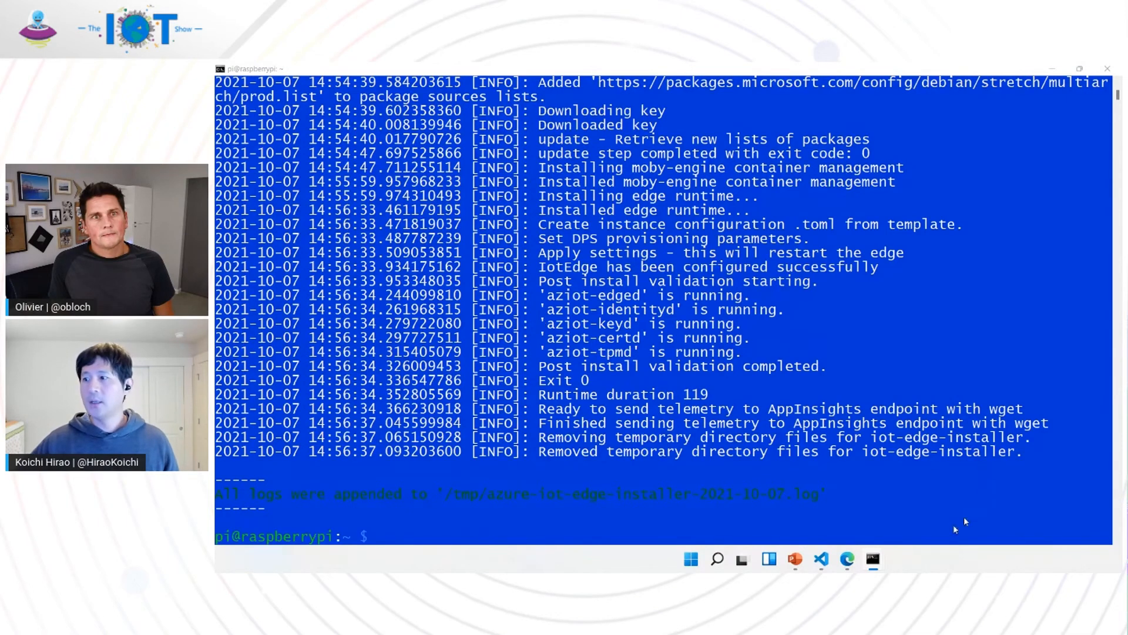
{"action": "mouse_move", "coordinate": [846, 559]}
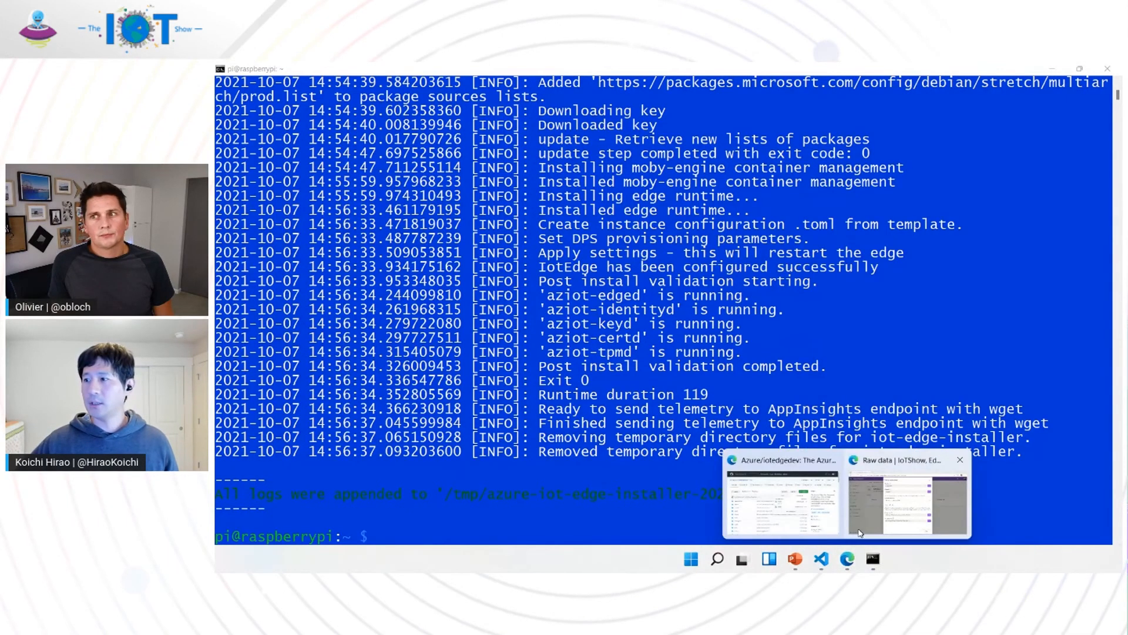
Bring up IoT Central in Edge and return to All devices, showing IoTShow as Provisioned
{"action": "left_click", "coordinate": [907, 500]}
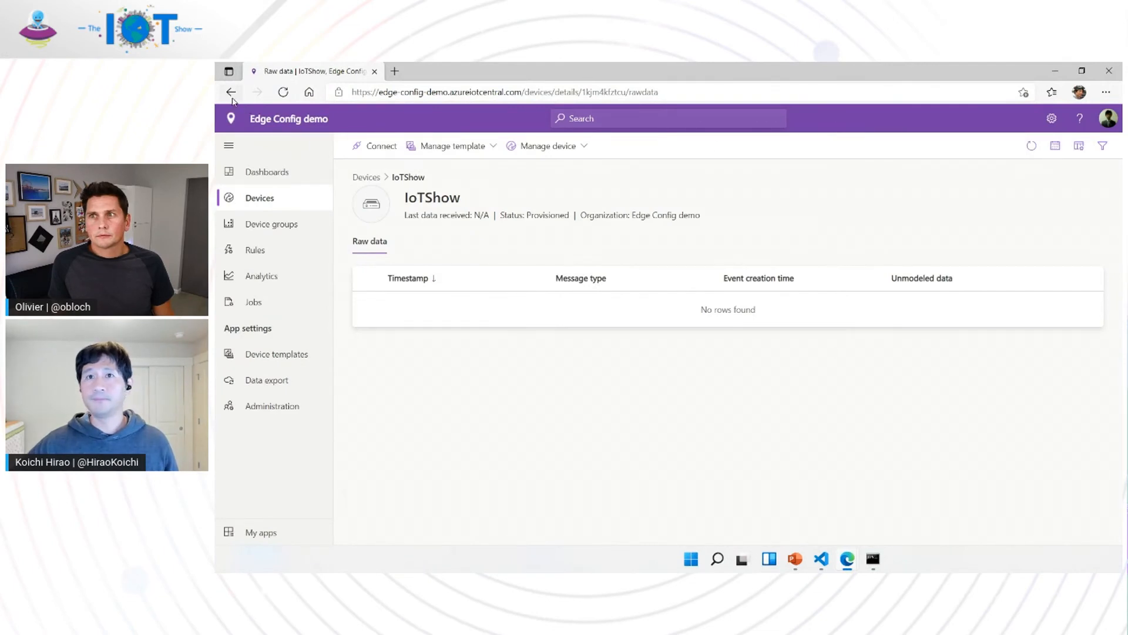
{"action": "left_click", "coordinate": [230, 92]}
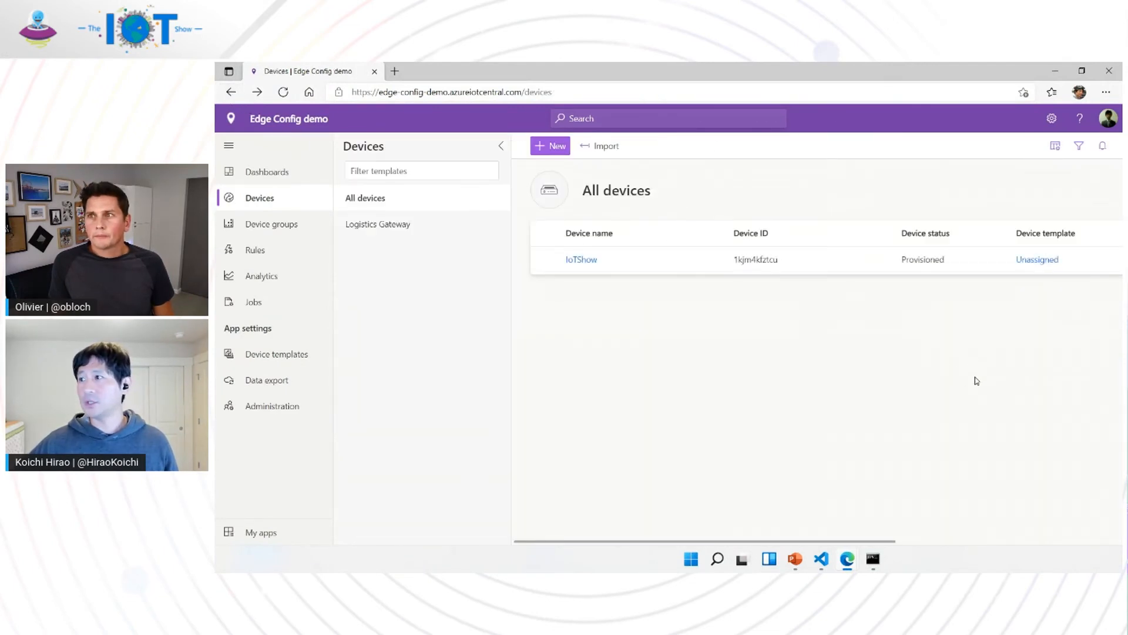
{"action": "mouse_move", "coordinate": [918, 259]}
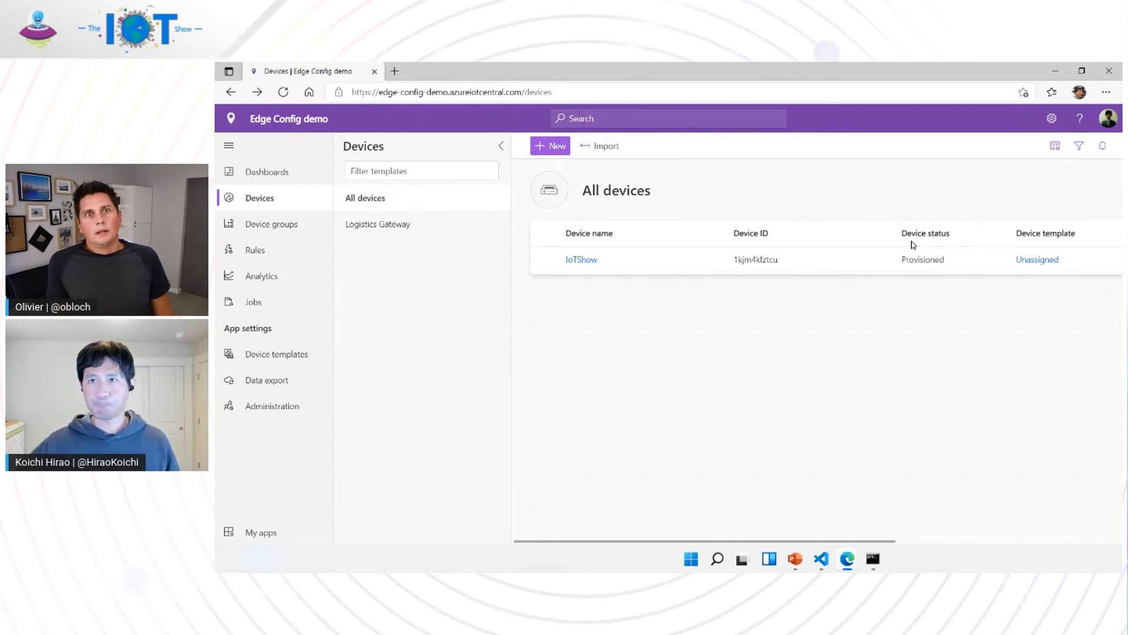
{"action": "mouse_move", "coordinate": [401, 332]}
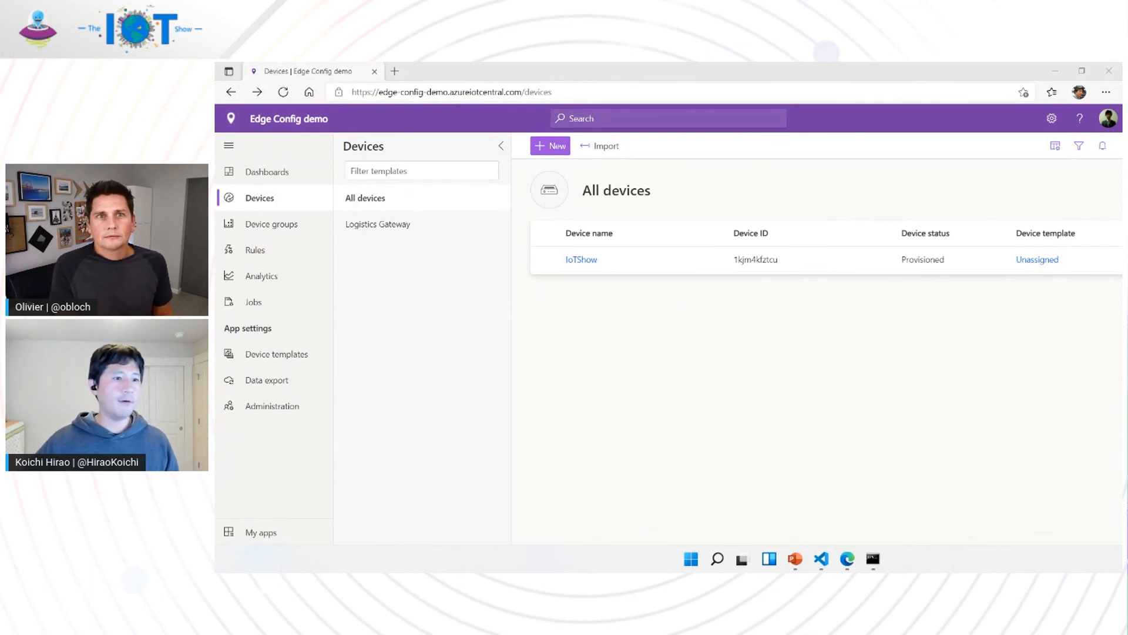
{"action": "left_click", "coordinate": [820, 558]}
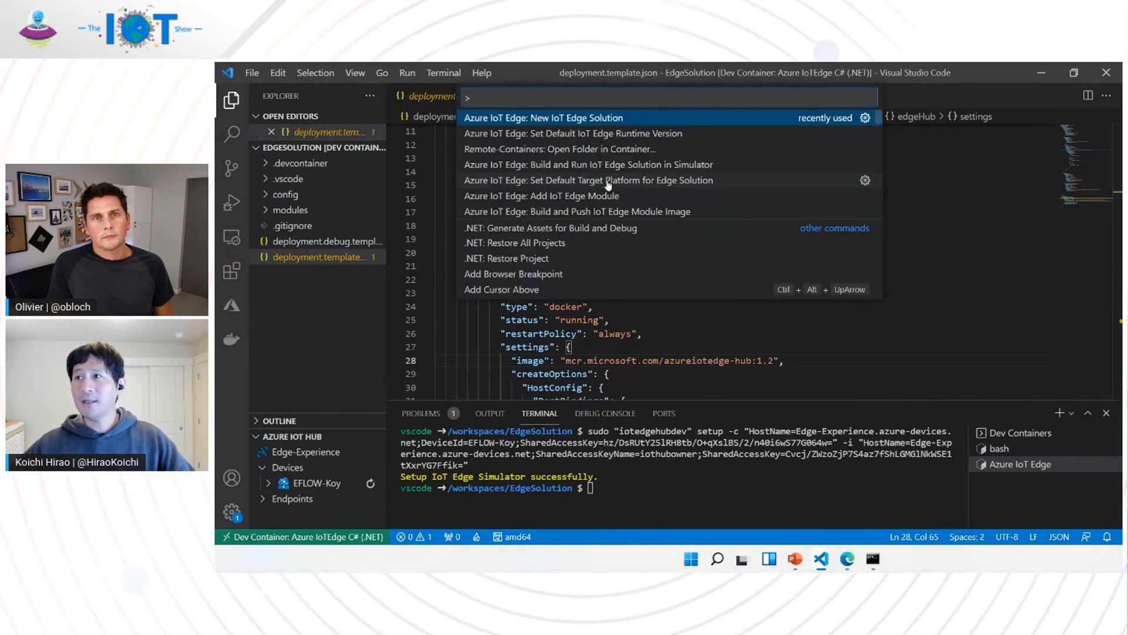
{"action": "mouse_move", "coordinate": [593, 133]}
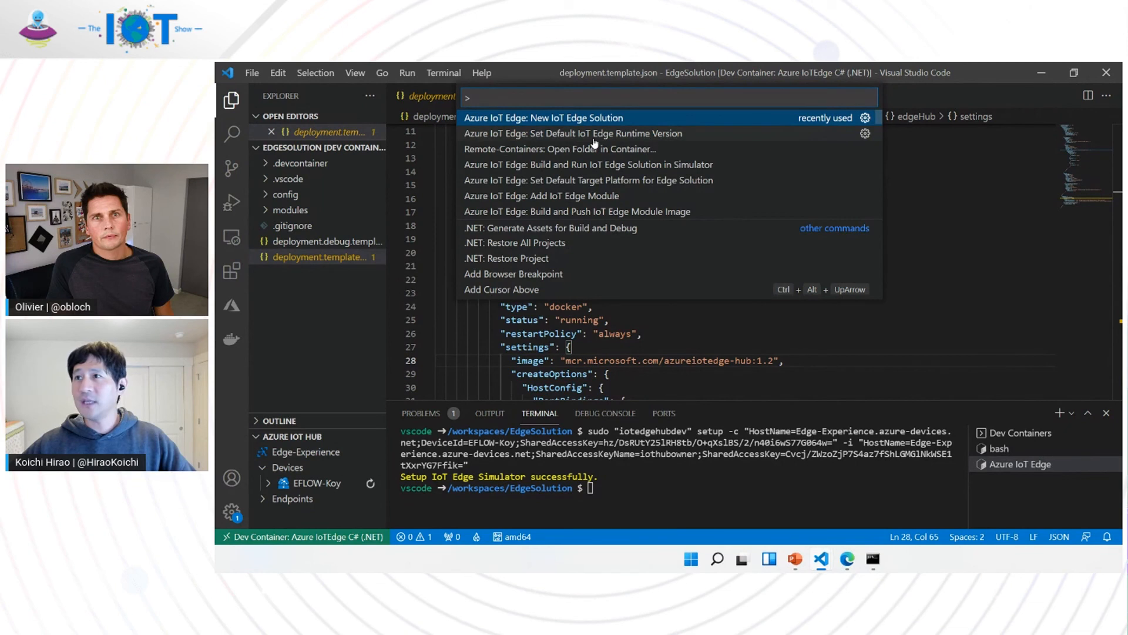
{"action": "mouse_move", "coordinate": [352, 266]}
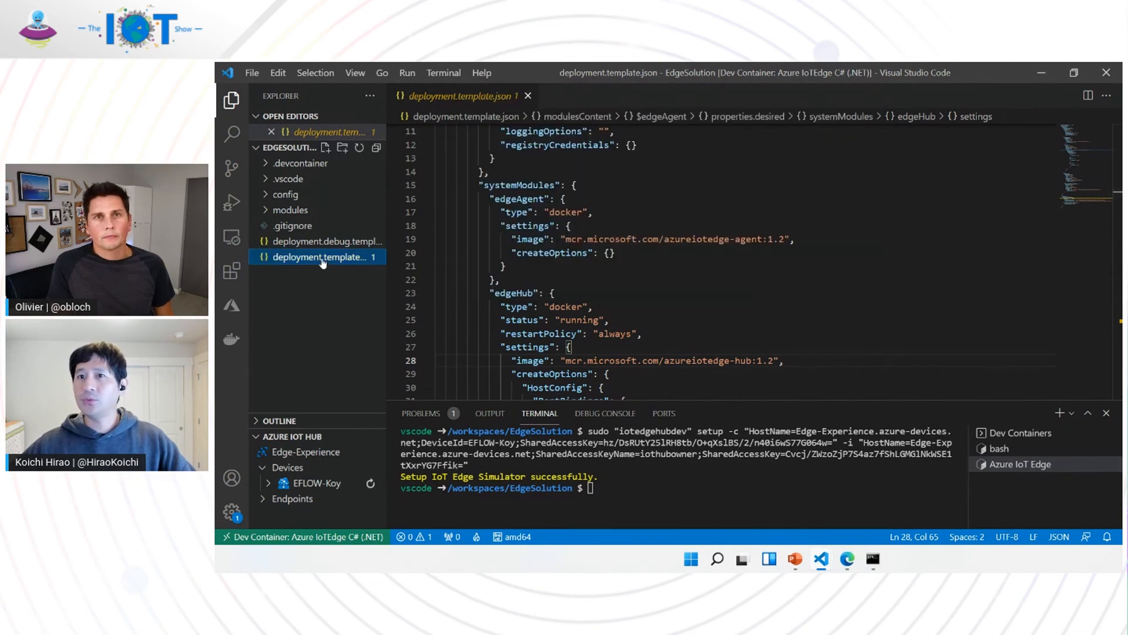
{"action": "mouse_move", "coordinate": [686, 283]}
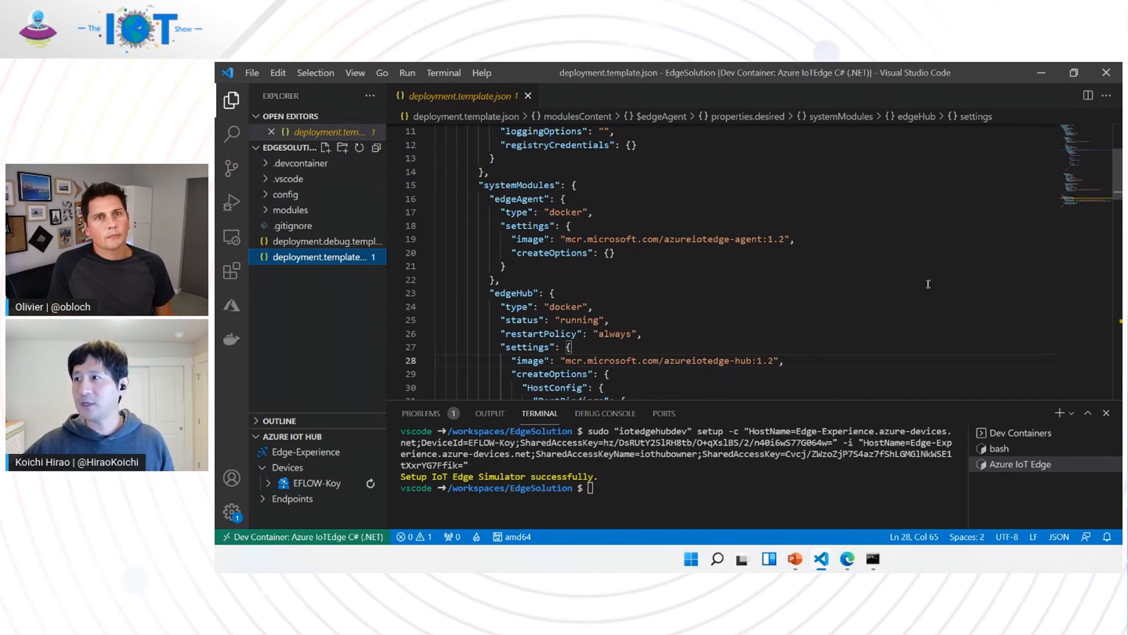
Set the default IoT Edge runtime to 1.1 so the edgeAgent and edgeHub images use 1.1
{"action": "triple_click", "coordinate": [648, 238]}
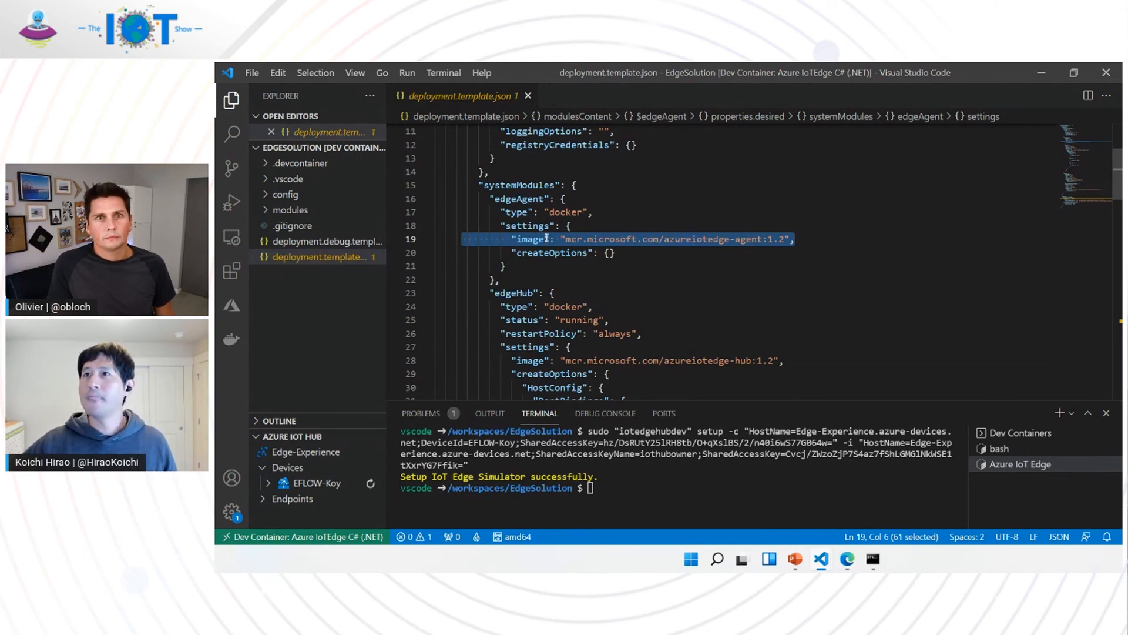
{"action": "key", "text": "Ctrl+Shift+P"}
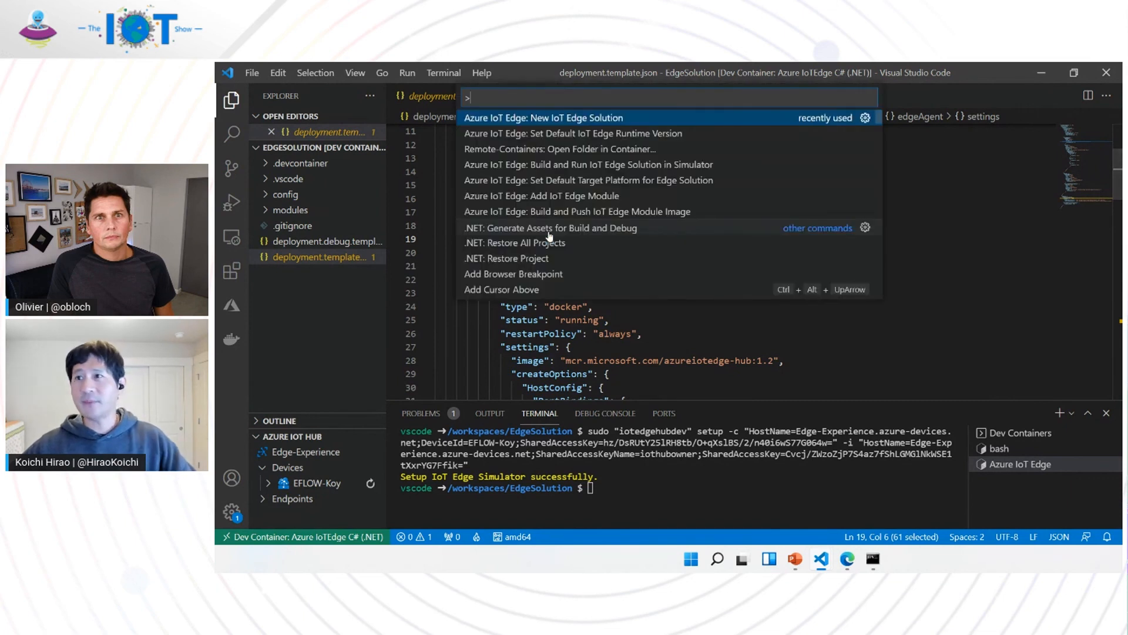
{"action": "mouse_move", "coordinate": [562, 195]}
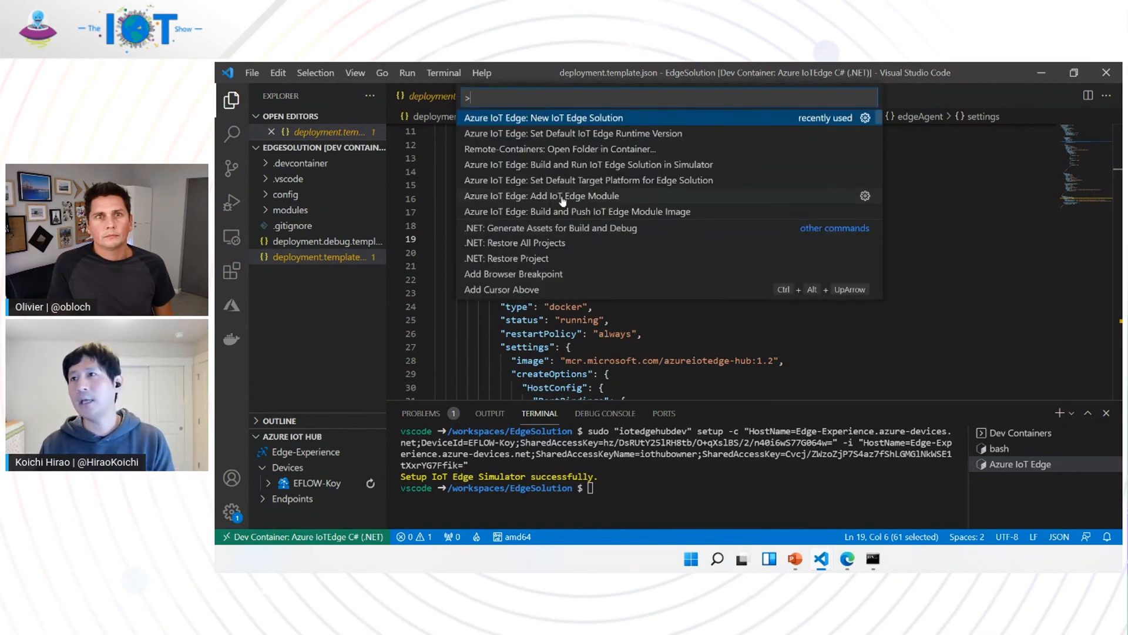
{"action": "mouse_move", "coordinate": [583, 141]}
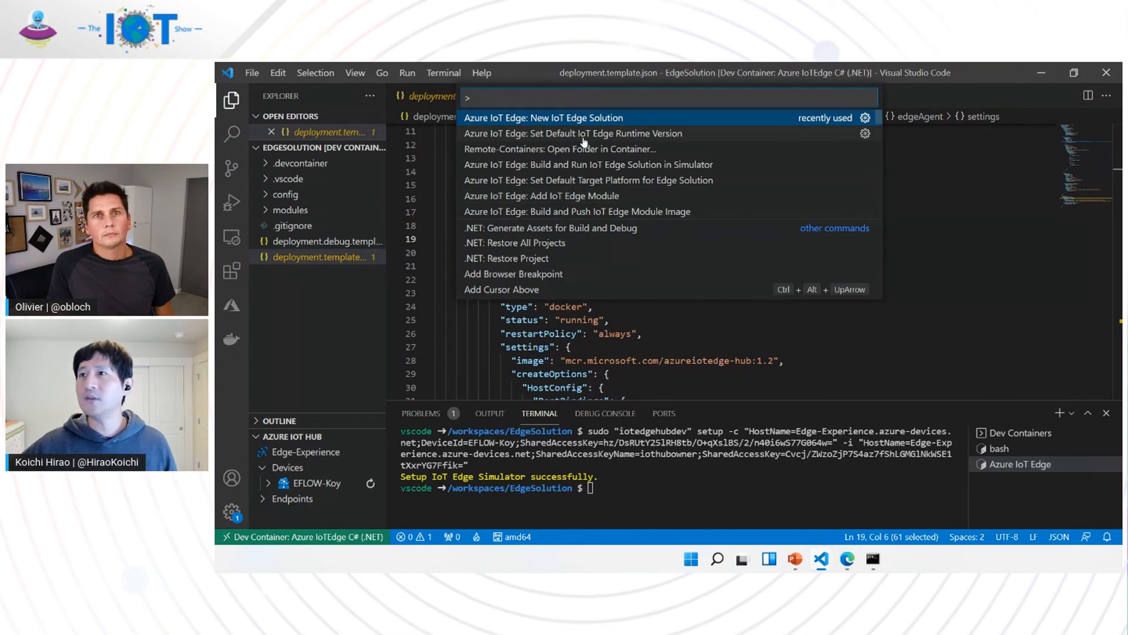
{"action": "left_click", "coordinate": [572, 133]}
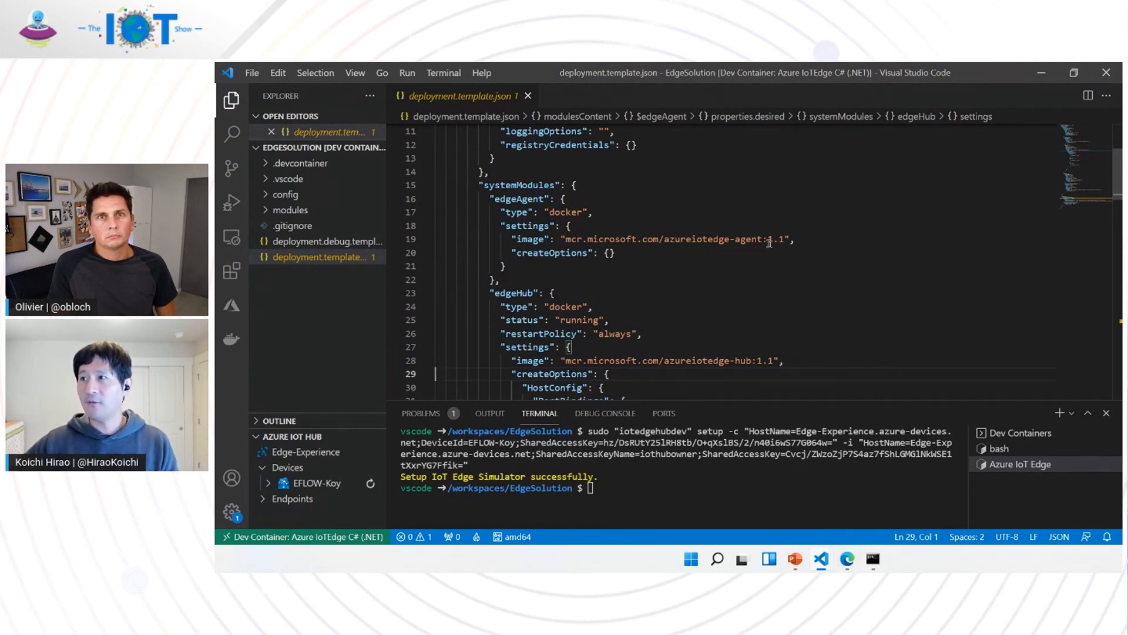
{"action": "mouse_move", "coordinate": [782, 253]}
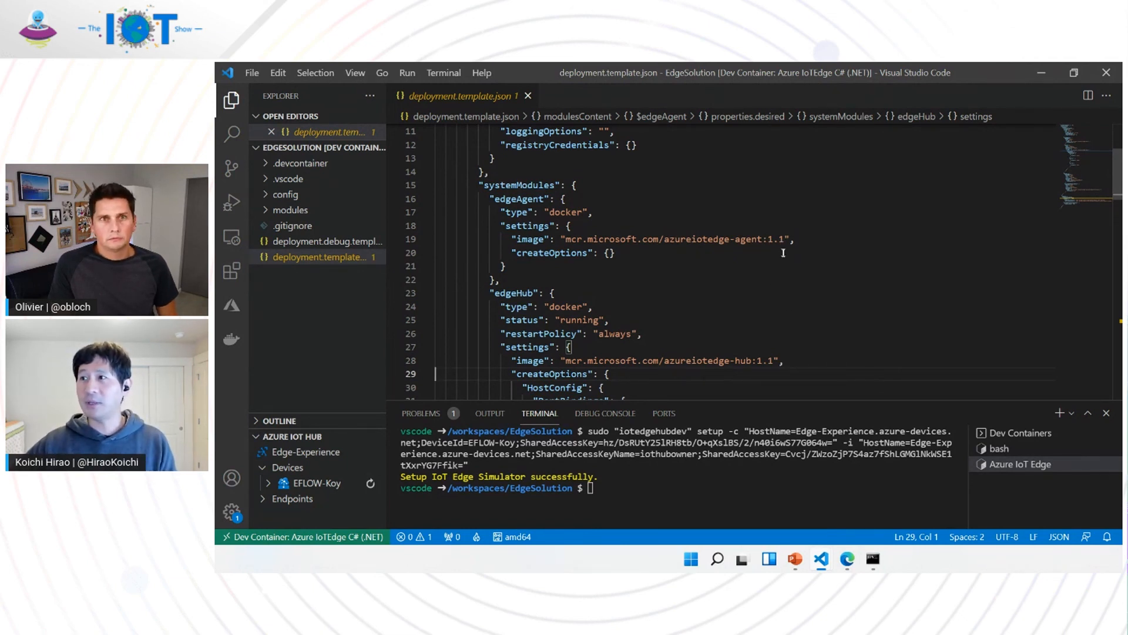
{"action": "left_click", "coordinate": [317, 257]}
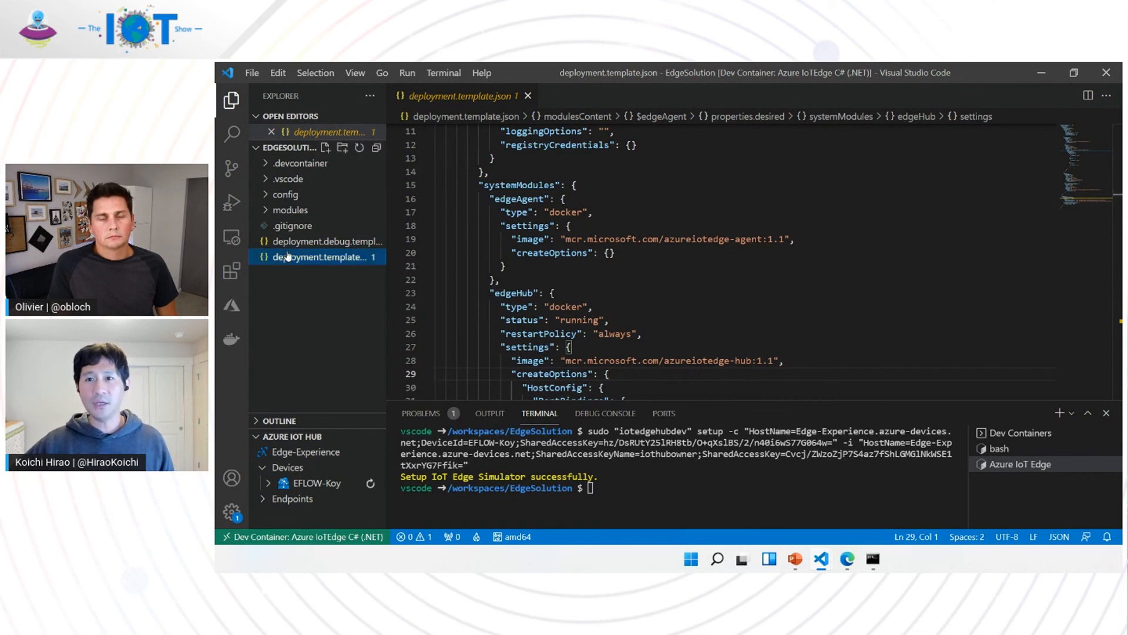